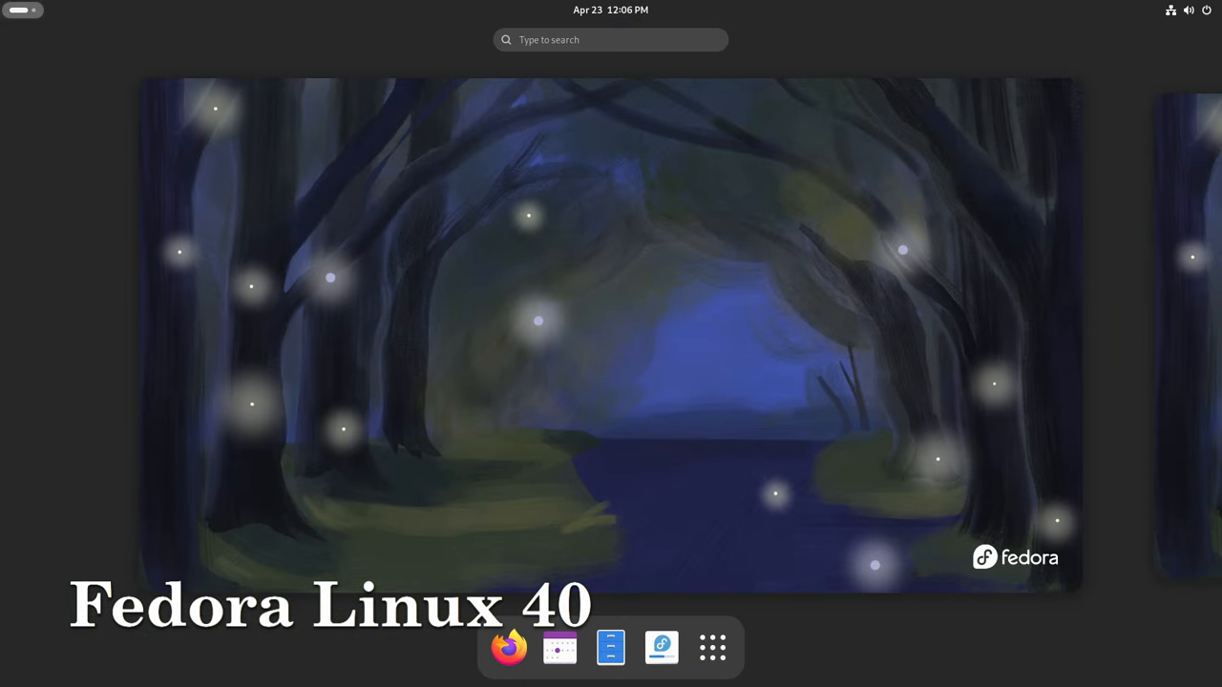
- Open the full application grid from the dash in the Activities overview
click(712, 647)
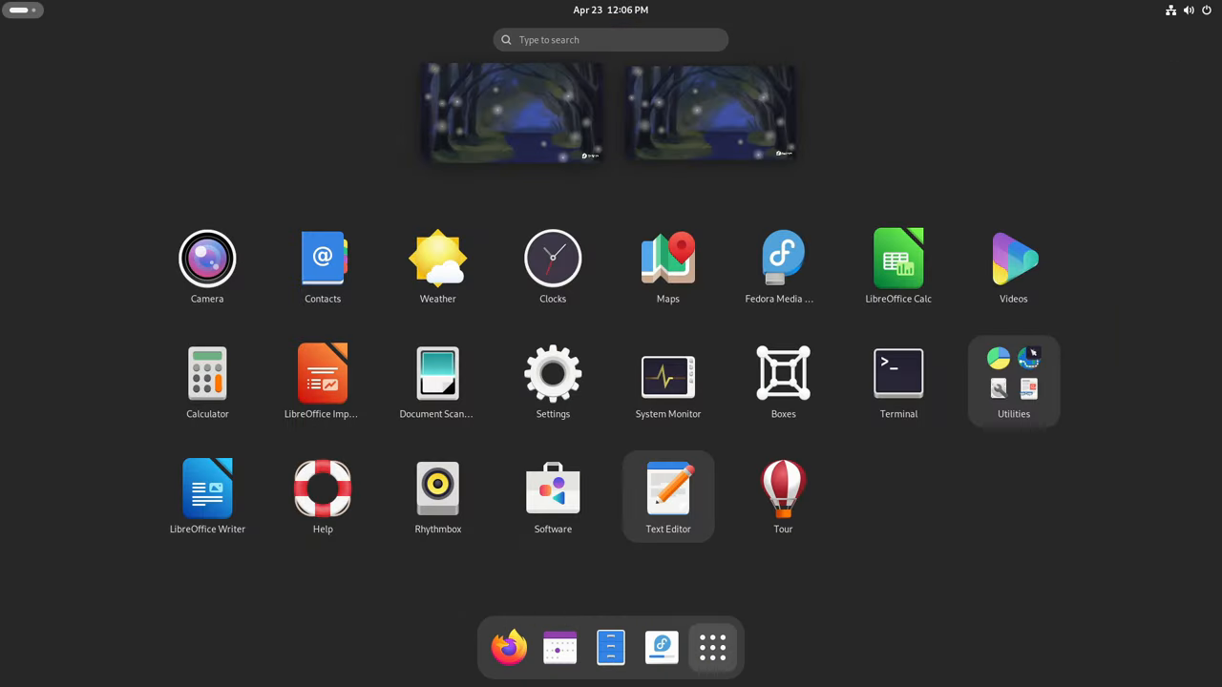
- Launch and enlarge Terminal, run uname -a and uname -r (kernel 6.8.5-301.fc40), then close it
click(897, 373)
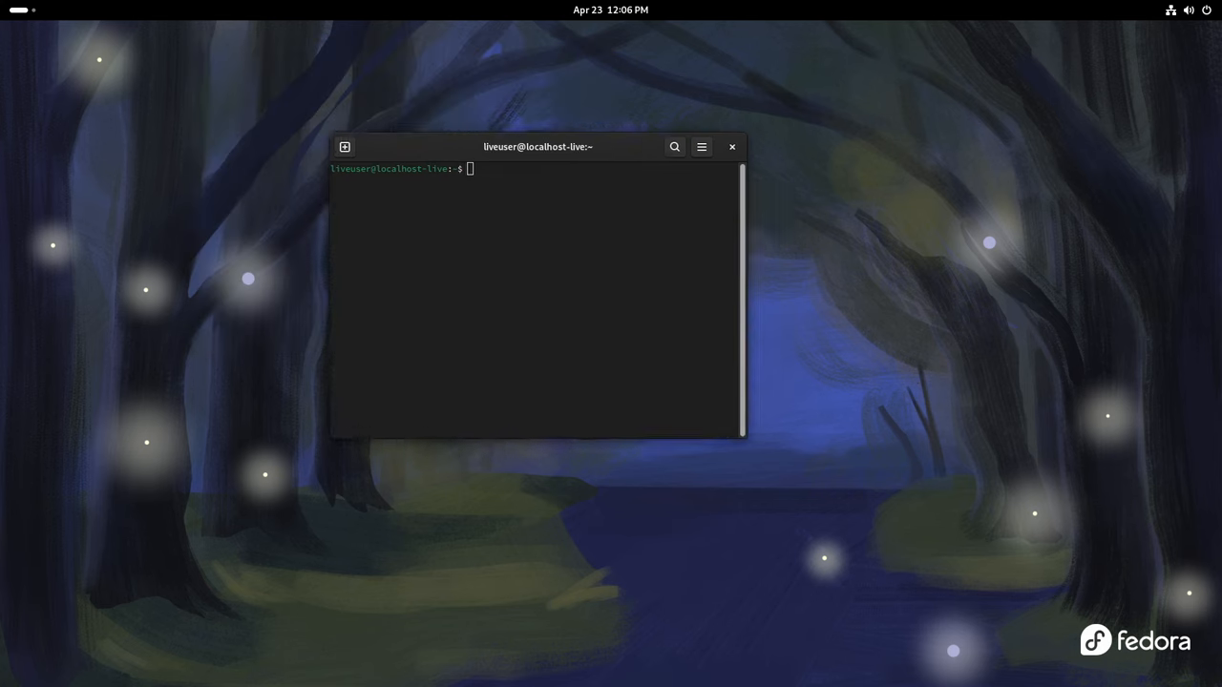
drag(537, 147, 579, 179)
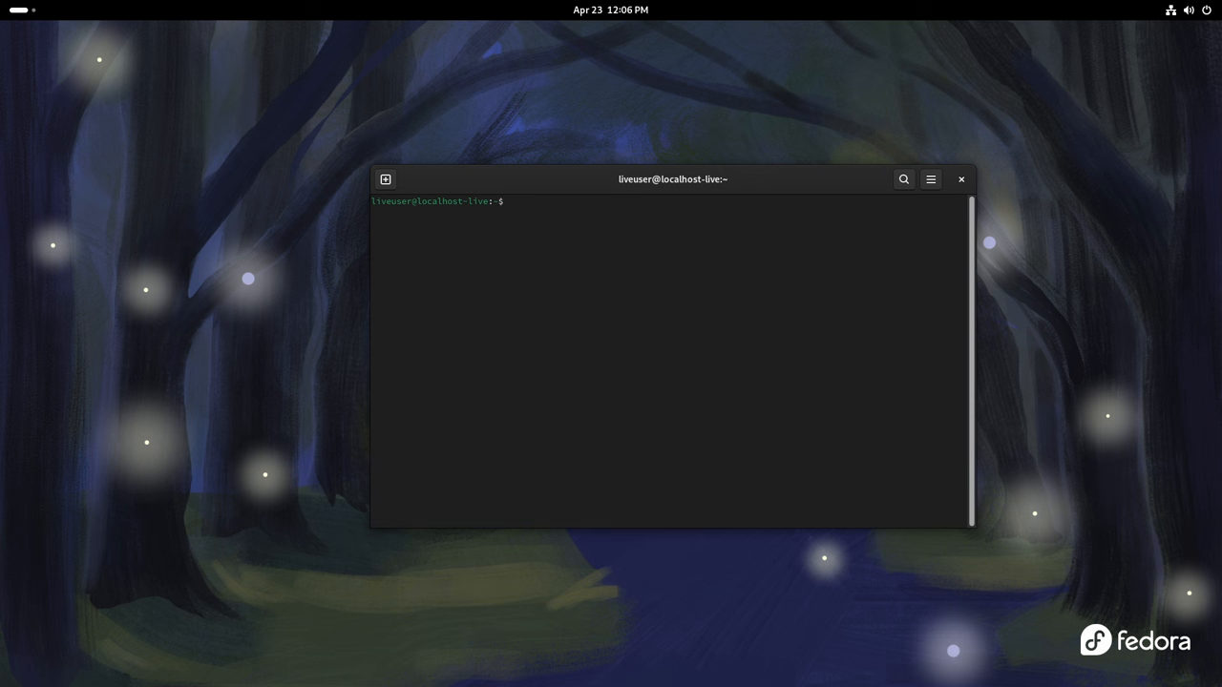
text(uname -a)
text(uname -r)
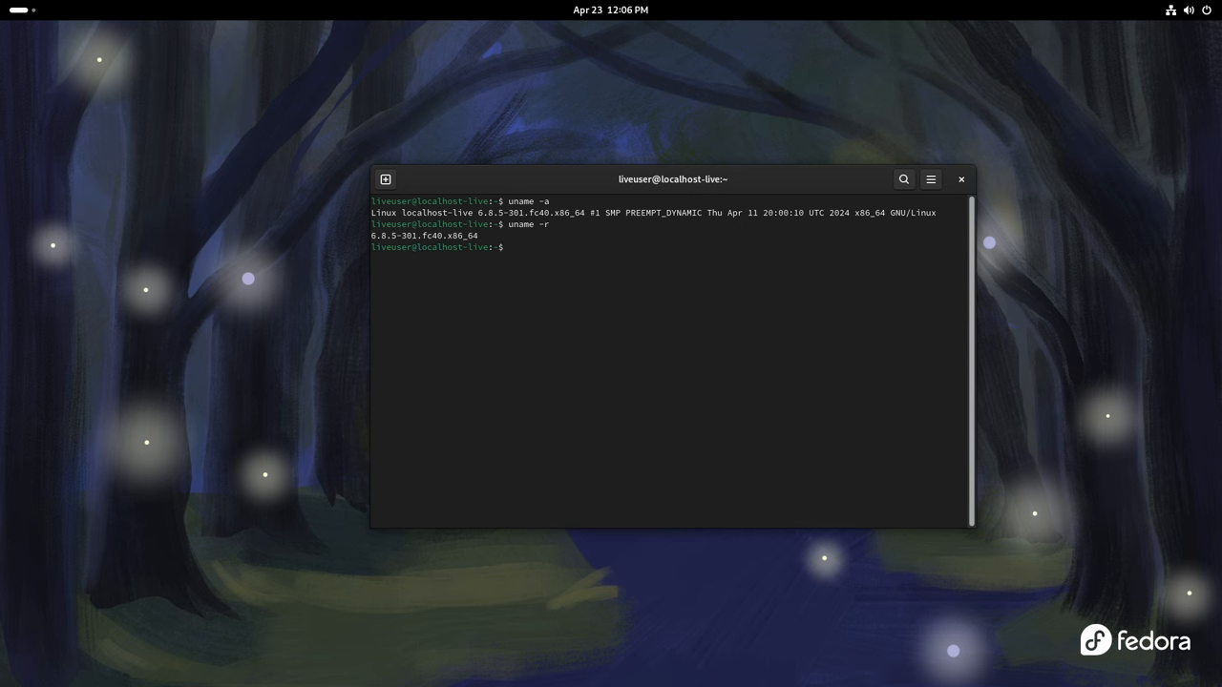
click(961, 179)
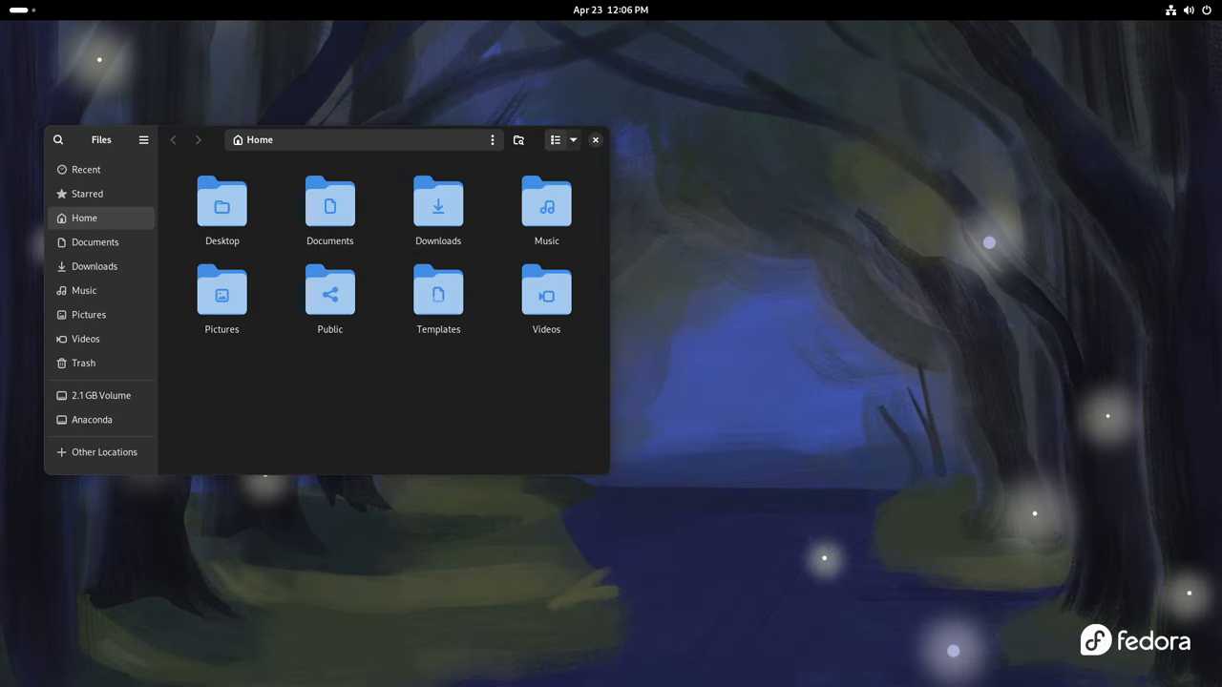
- View the About Files dialog showing version 46.0, dismiss it, and close Files
click(143, 139)
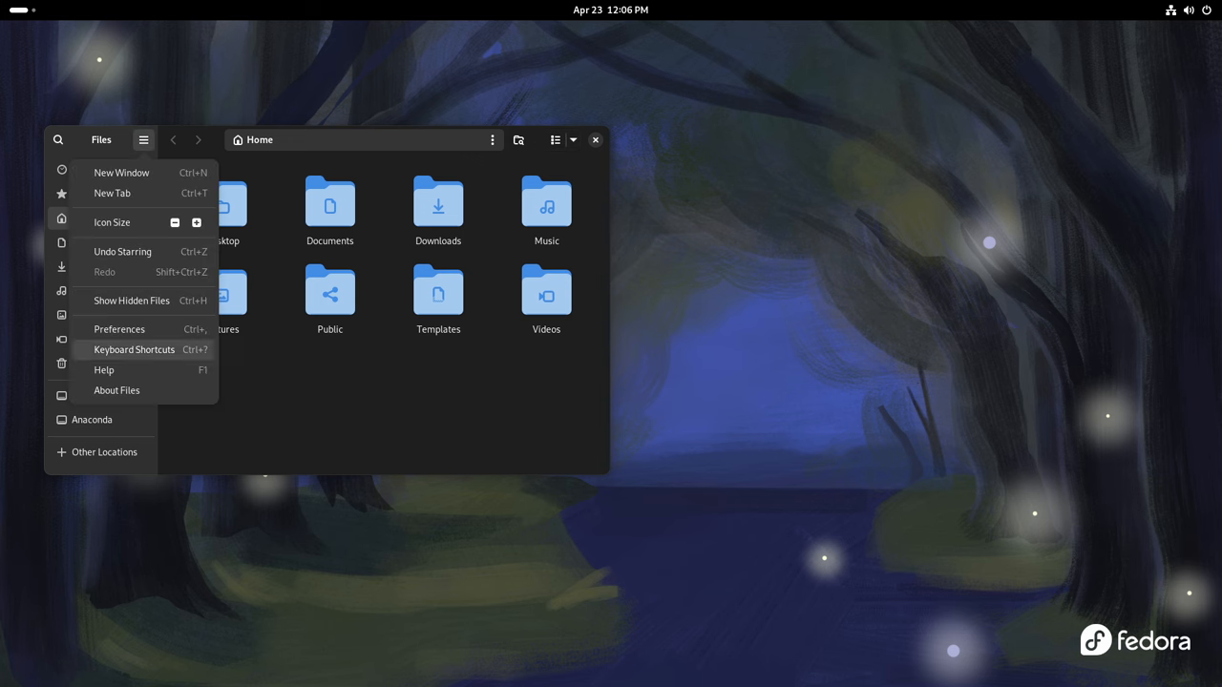
click(118, 389)
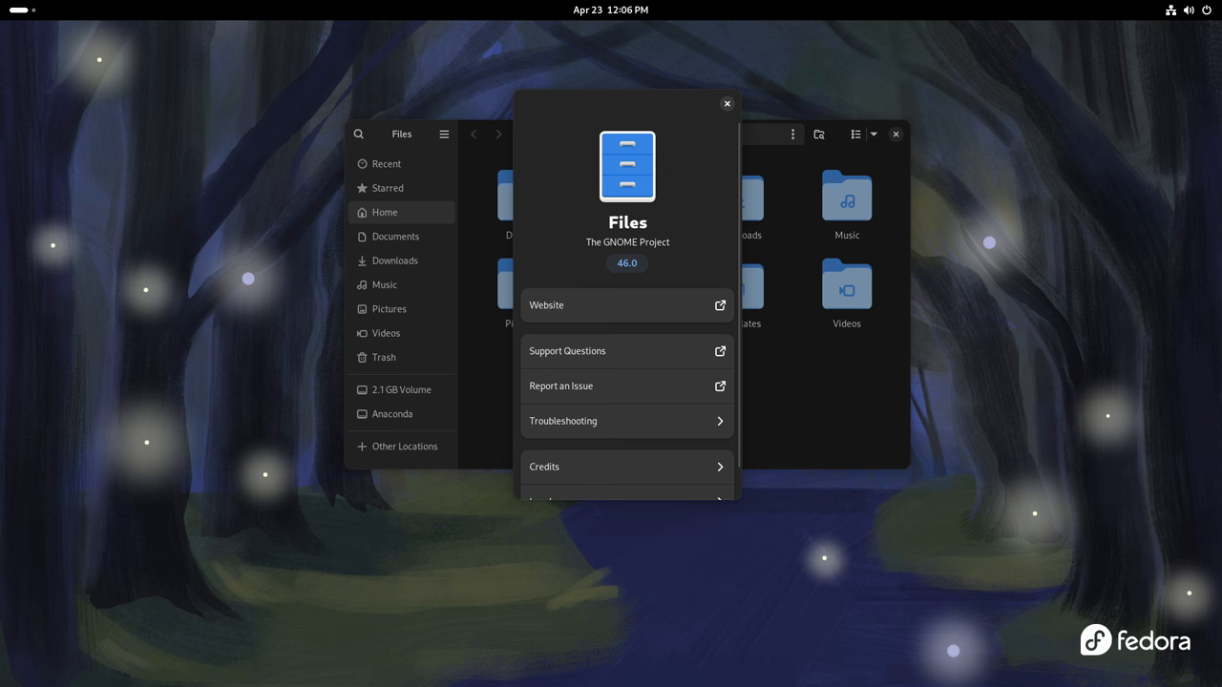
click(726, 103)
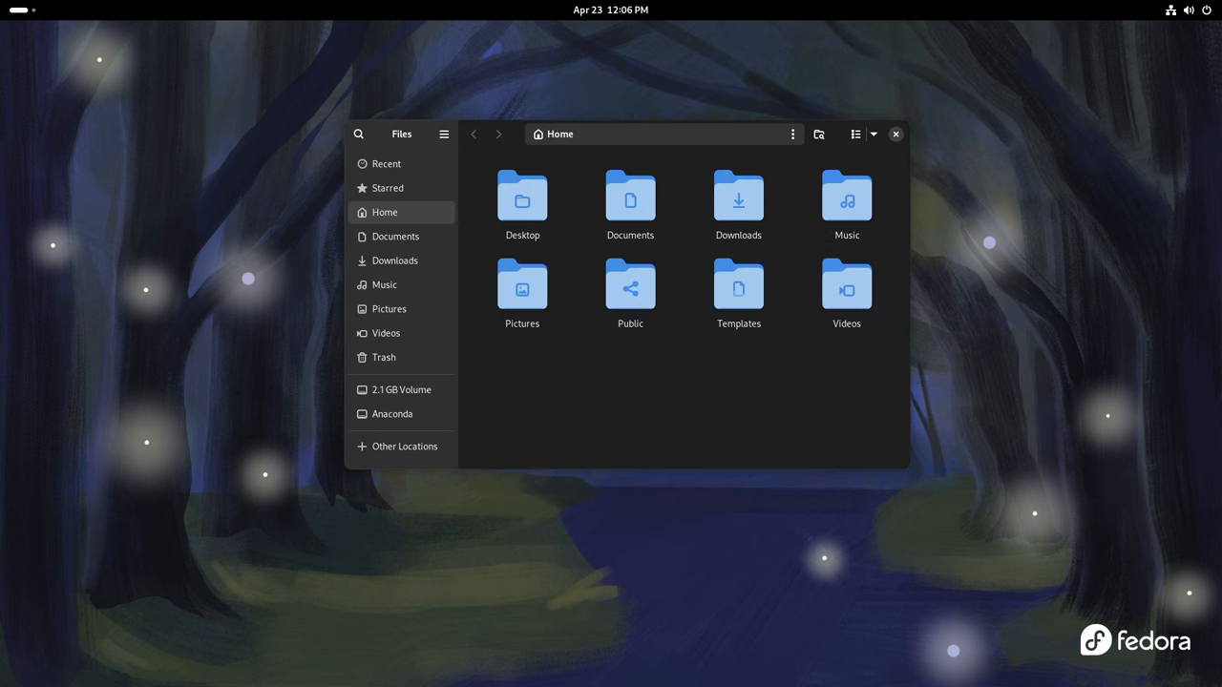
click(896, 134)
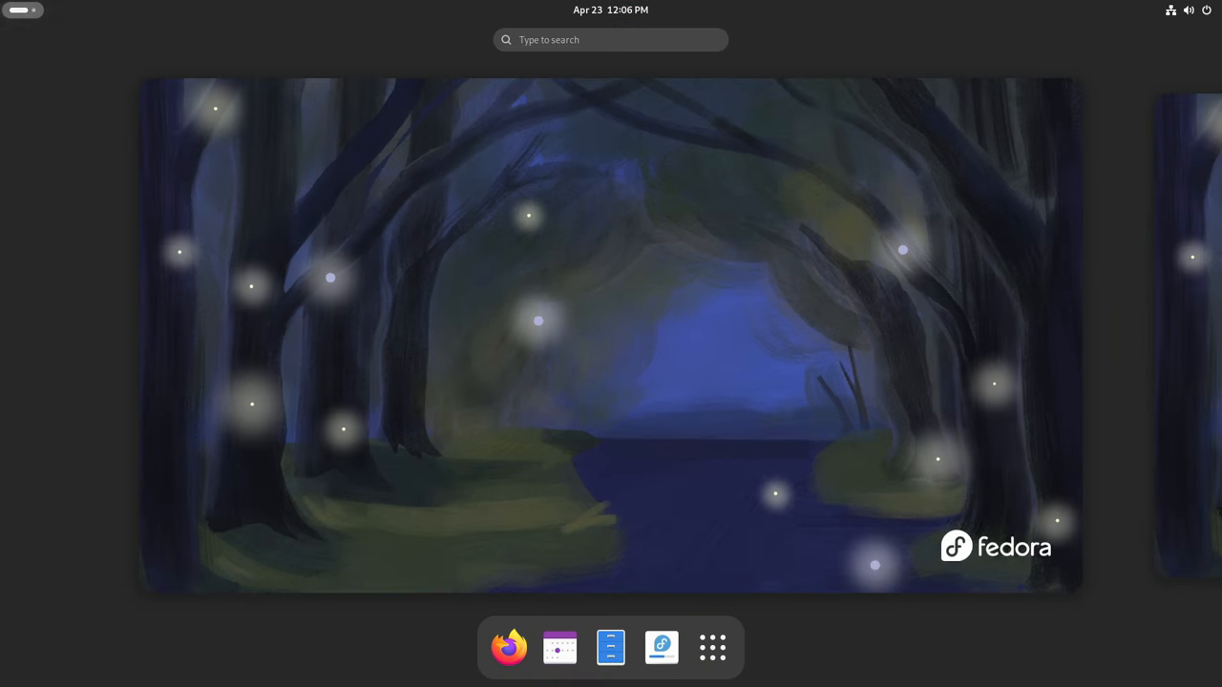
click(1188, 9)
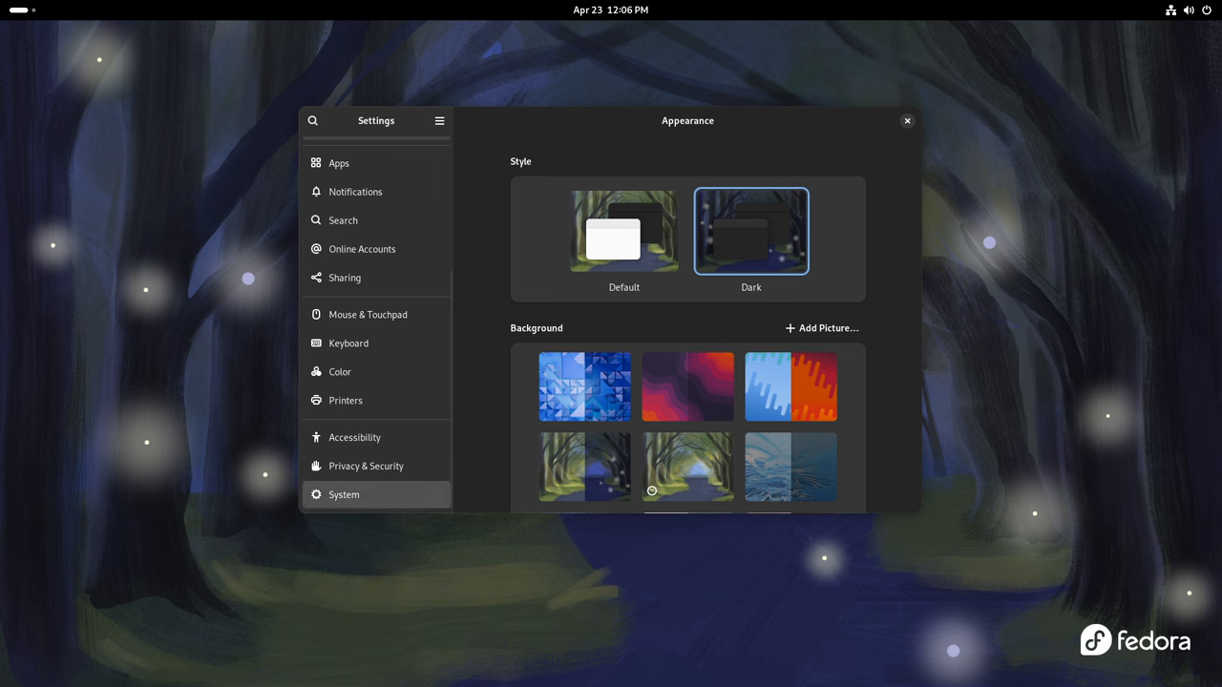
click(343, 494)
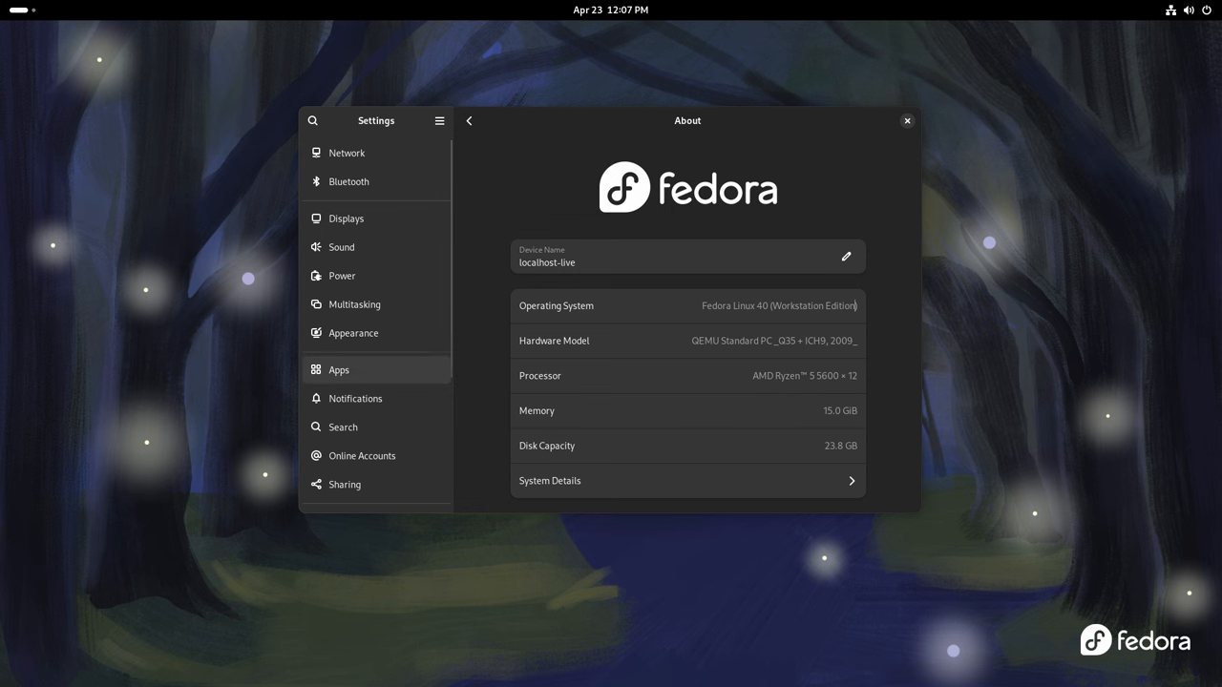
click(353, 332)
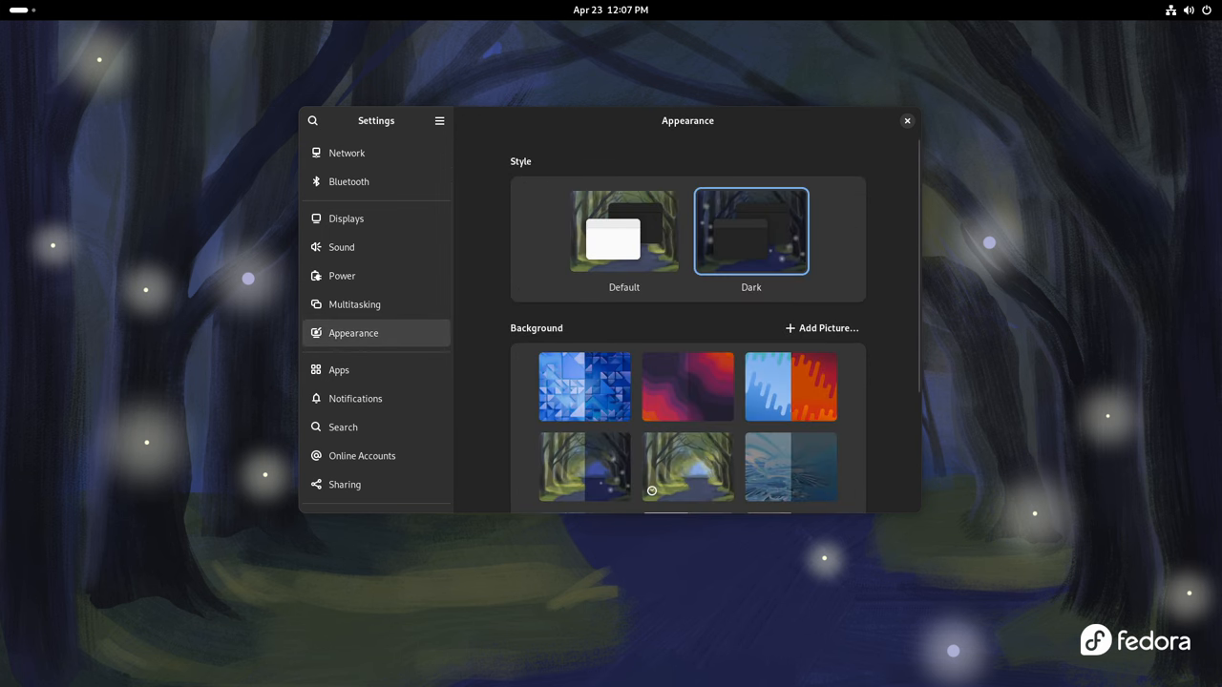
click(624, 230)
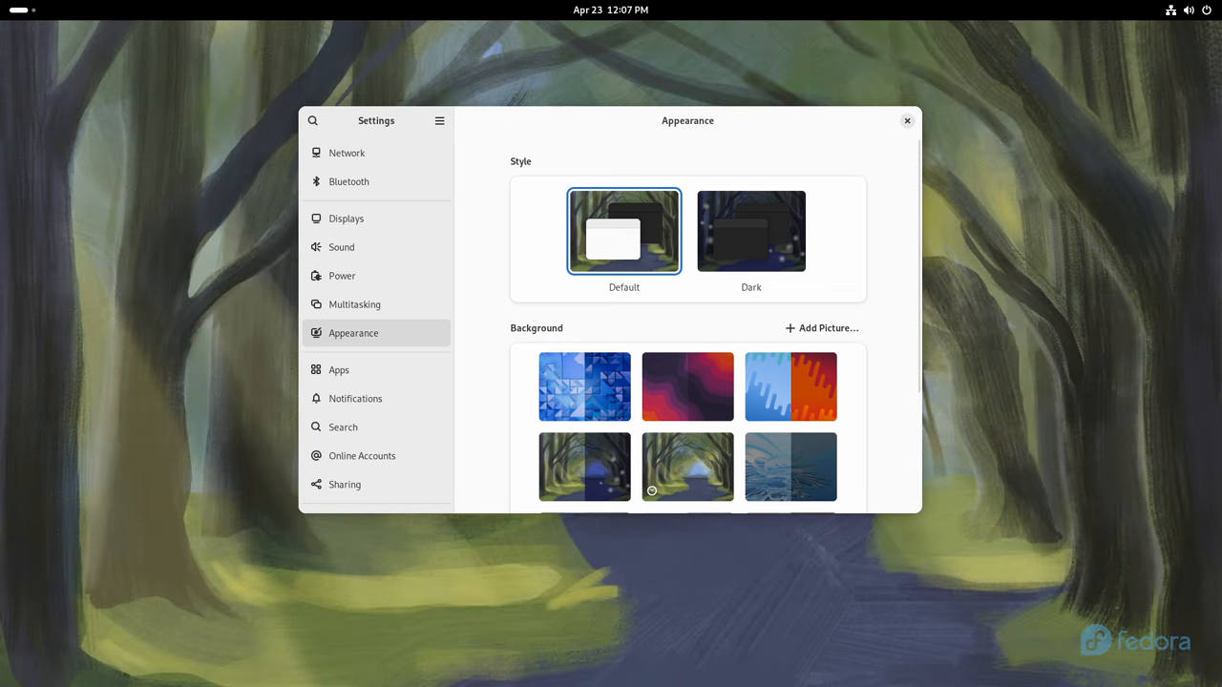
click(751, 231)
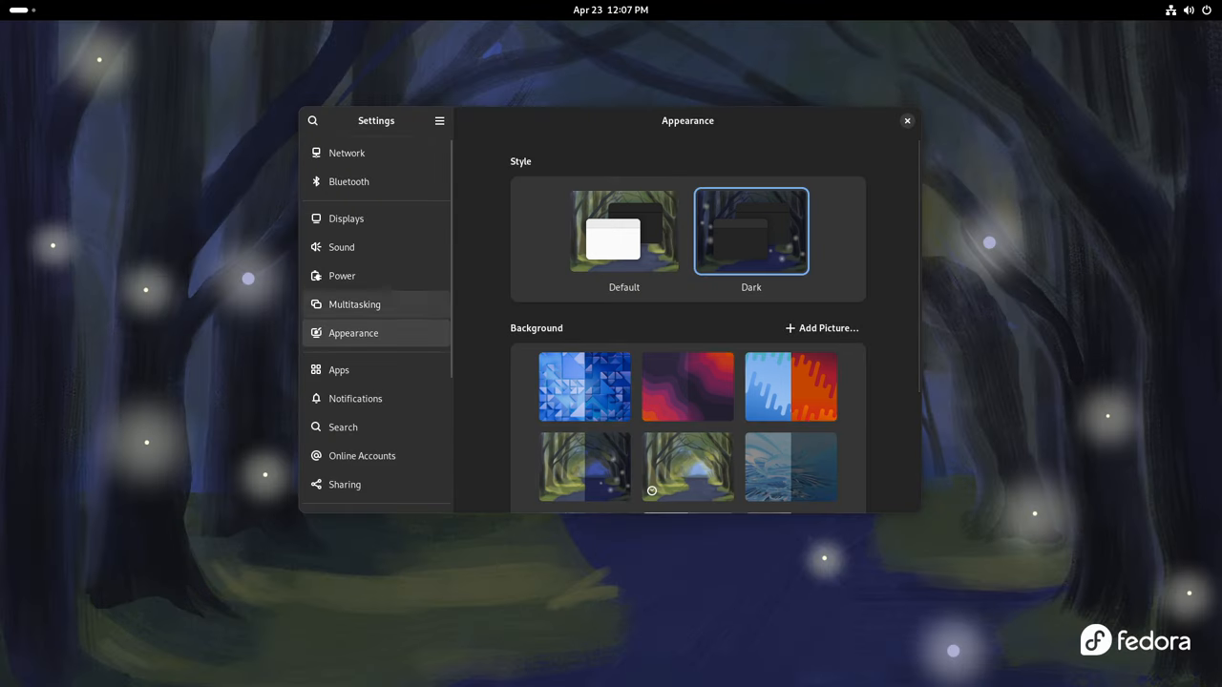
click(346, 218)
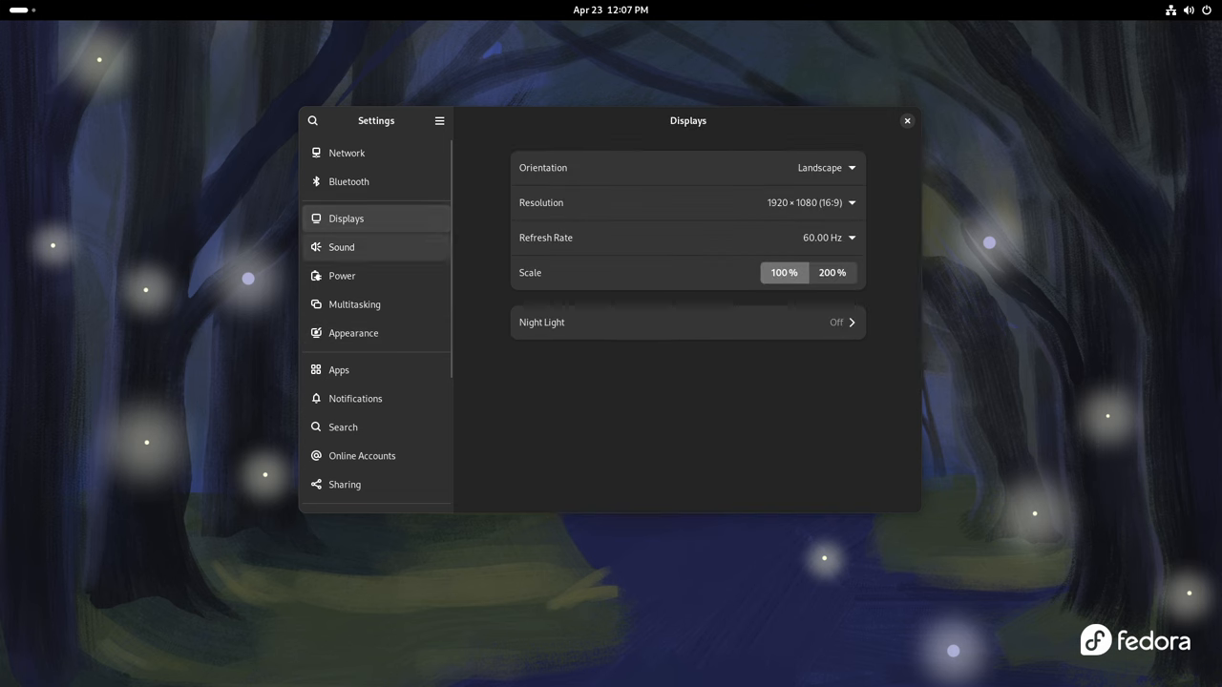
click(341, 247)
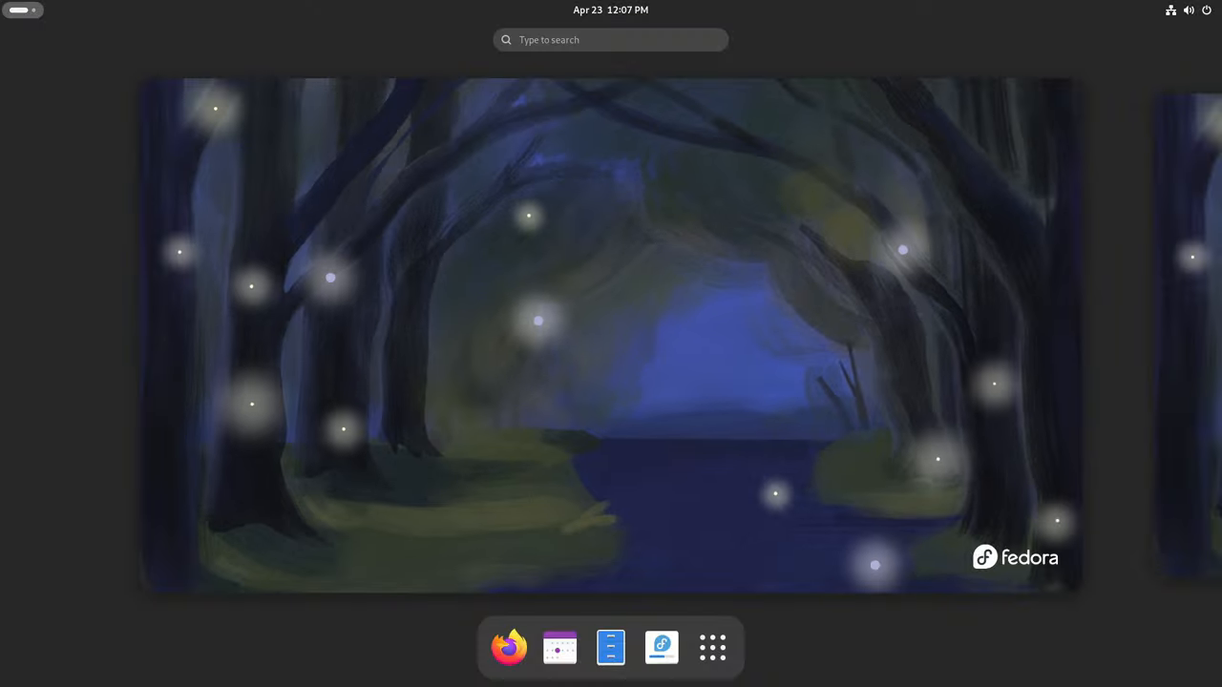
- Launch System Monitor and open its About dialog showing version 46.0
click(712, 648)
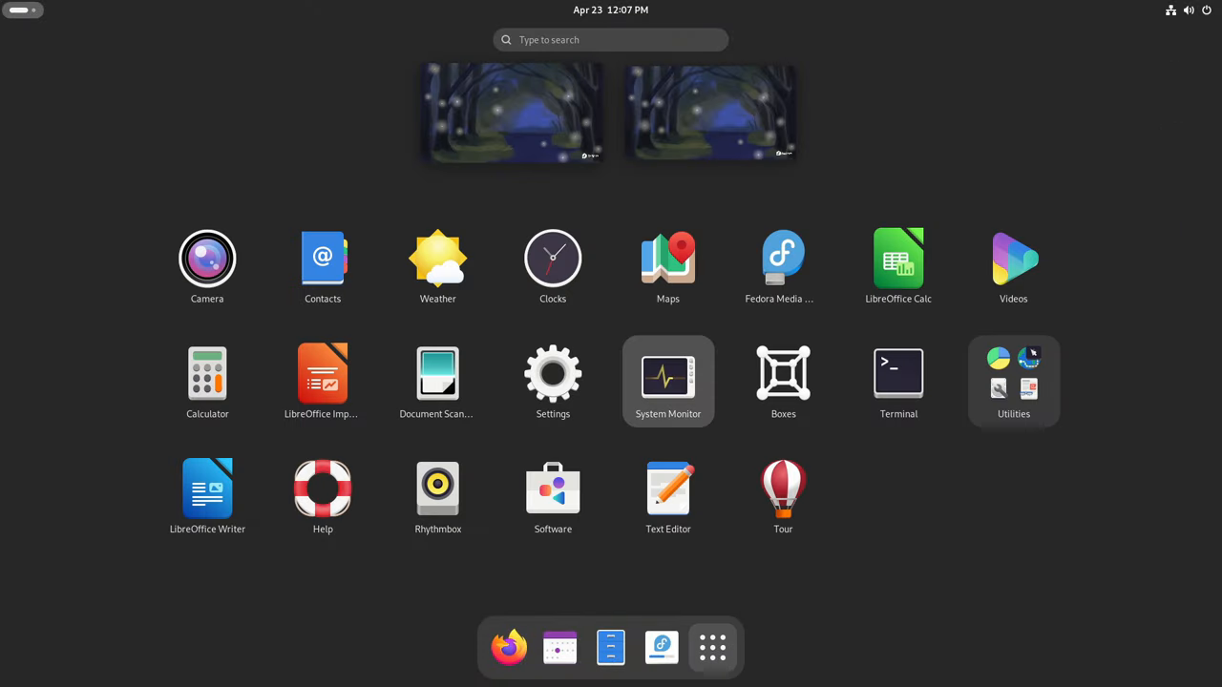
click(667, 374)
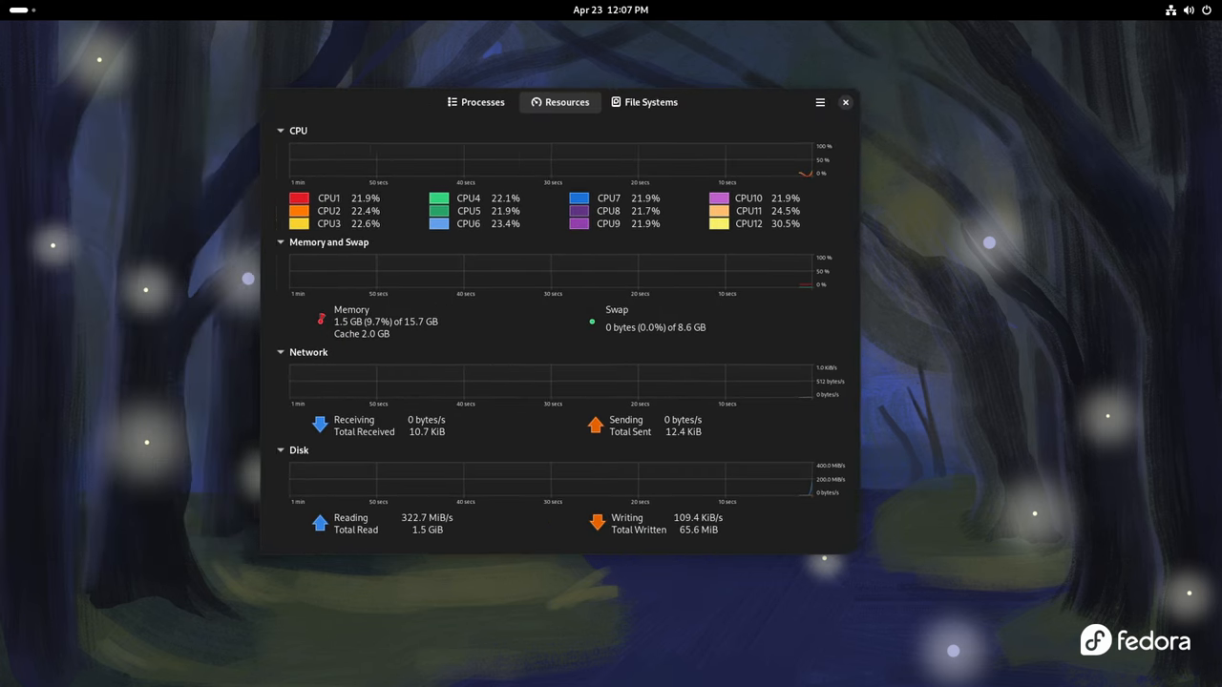
click(819, 102)
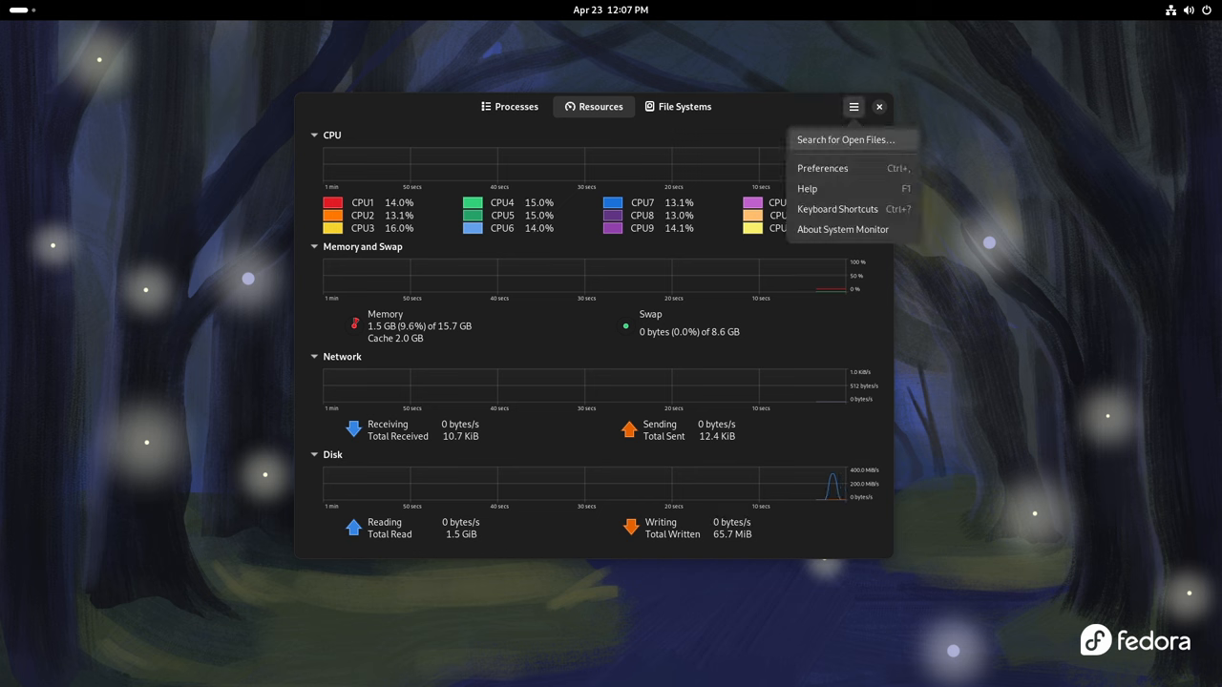
click(841, 229)
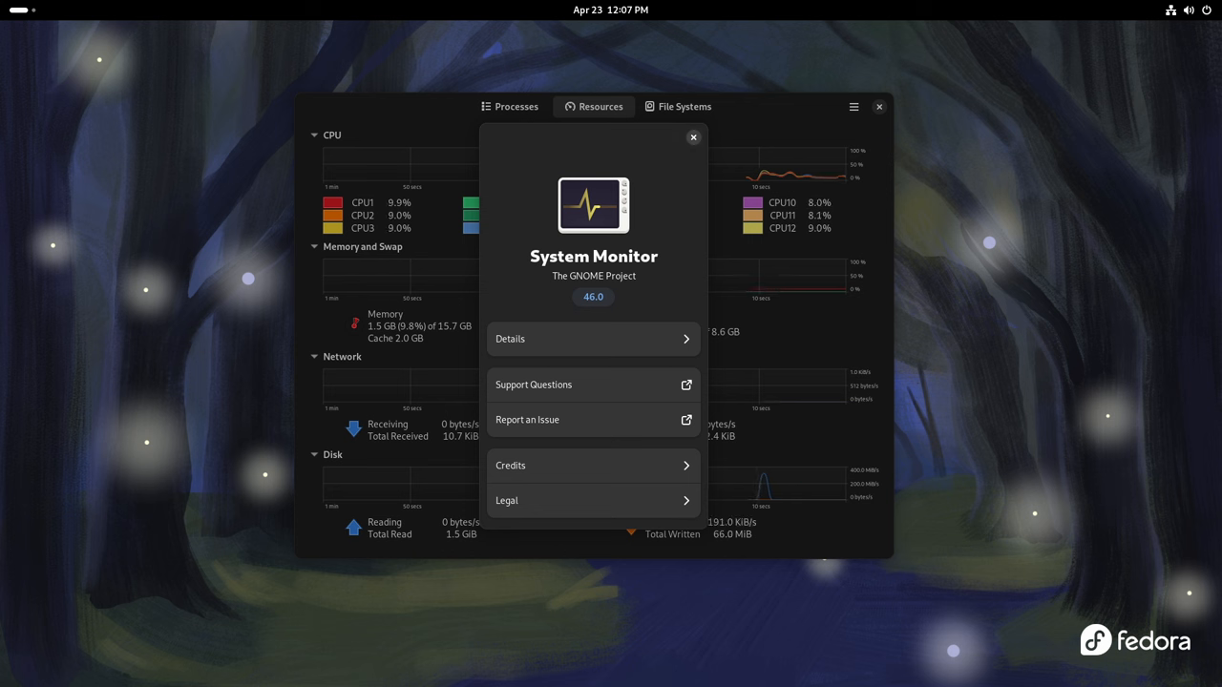
- Dismiss About and view file systems: root 77% used, live image 100% used
click(693, 137)
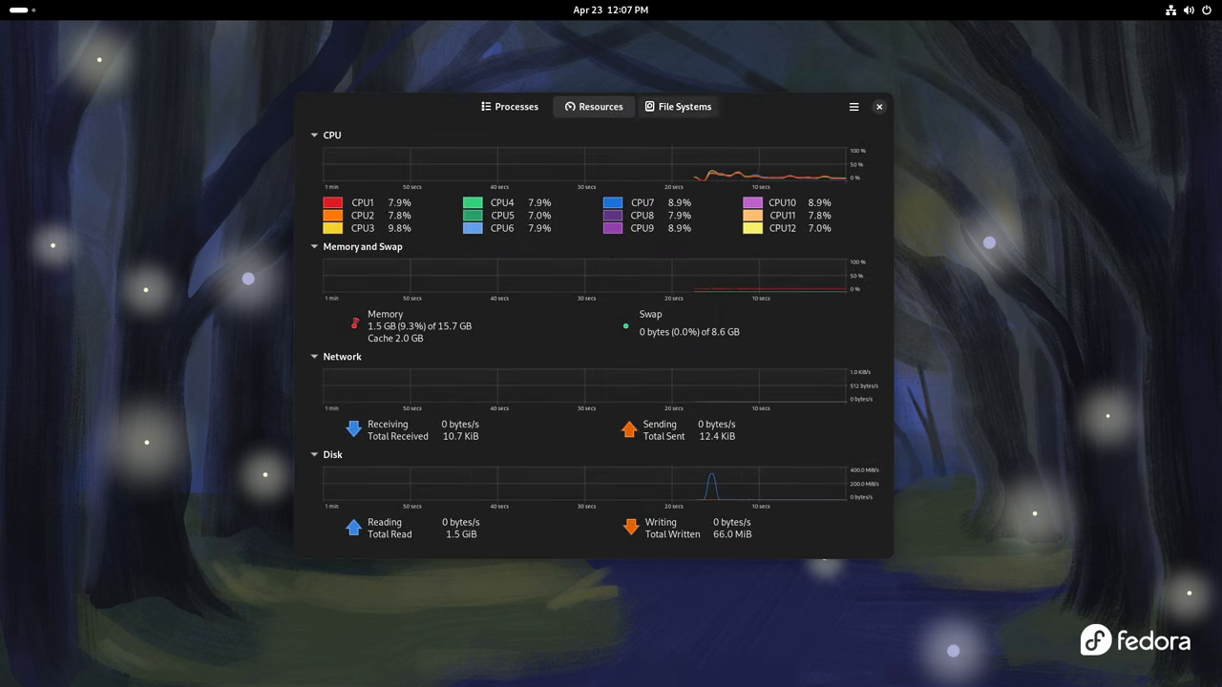
click(678, 106)
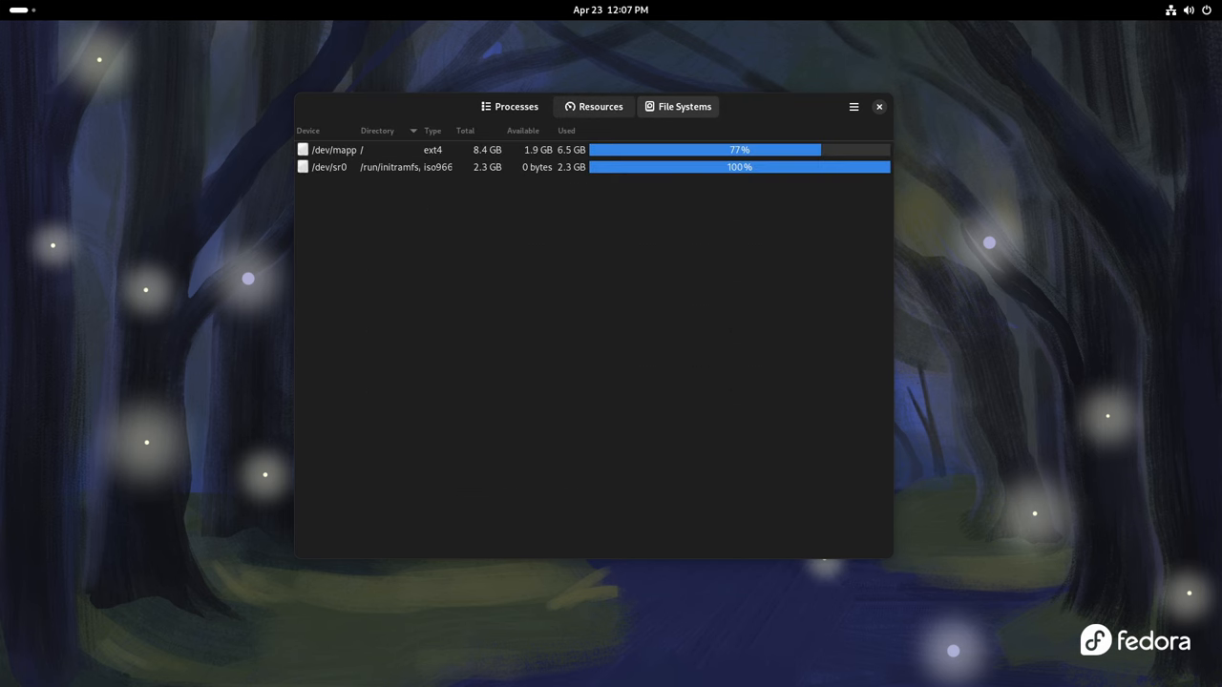
click(593, 106)
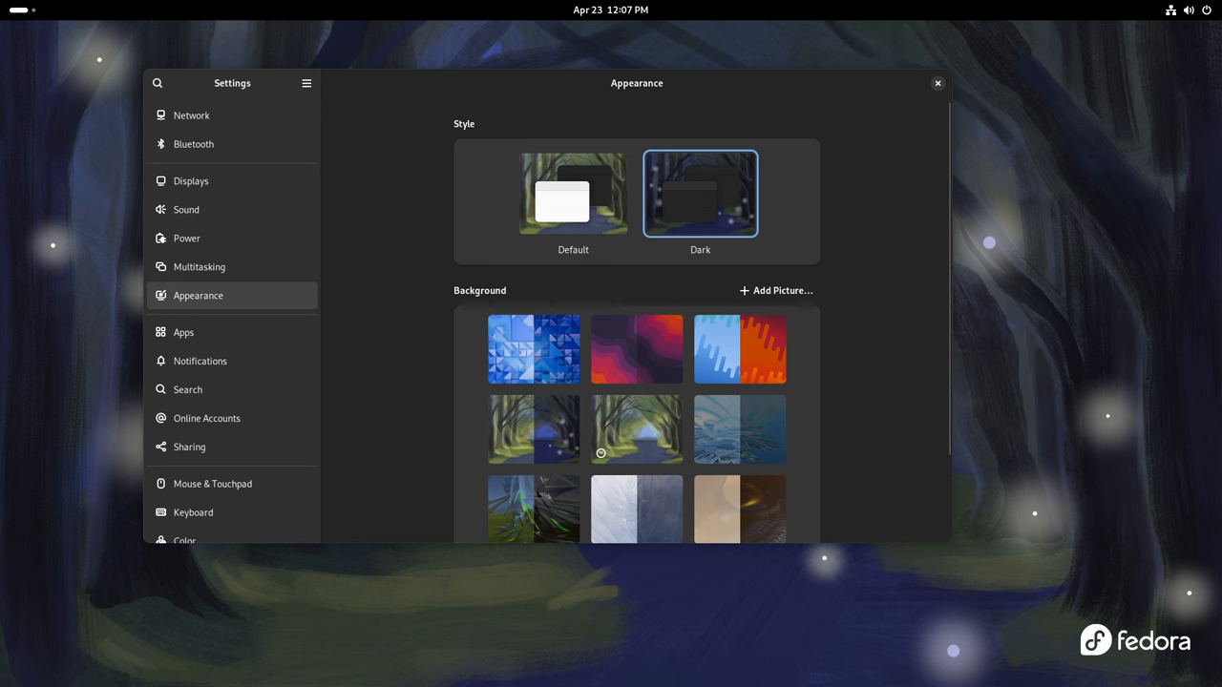
- Browse Color settings and the monitor's colour profiles without adding a profile
scroll(down, 3)
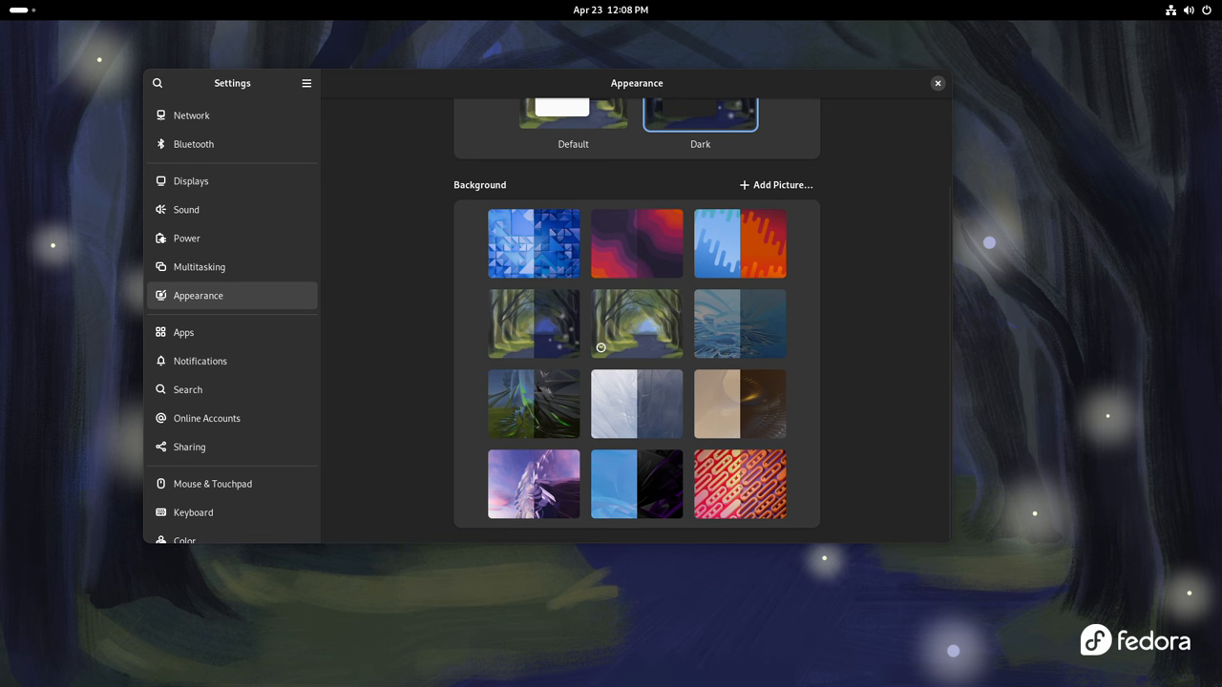
click(936, 83)
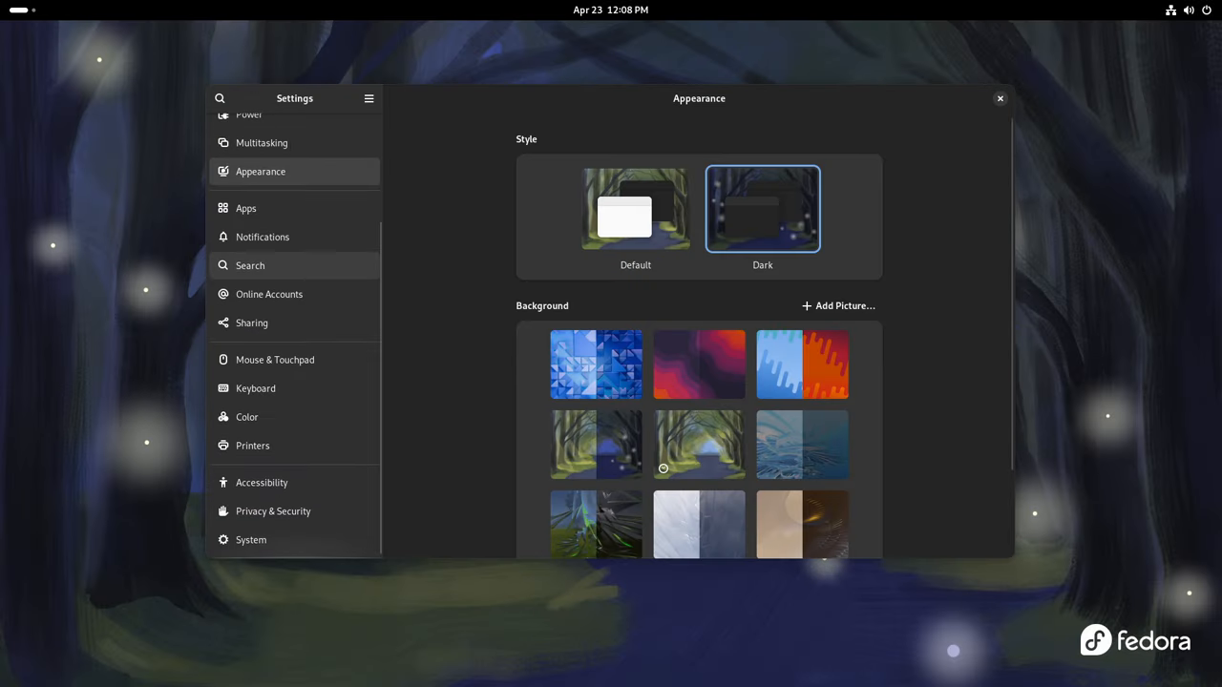
click(247, 417)
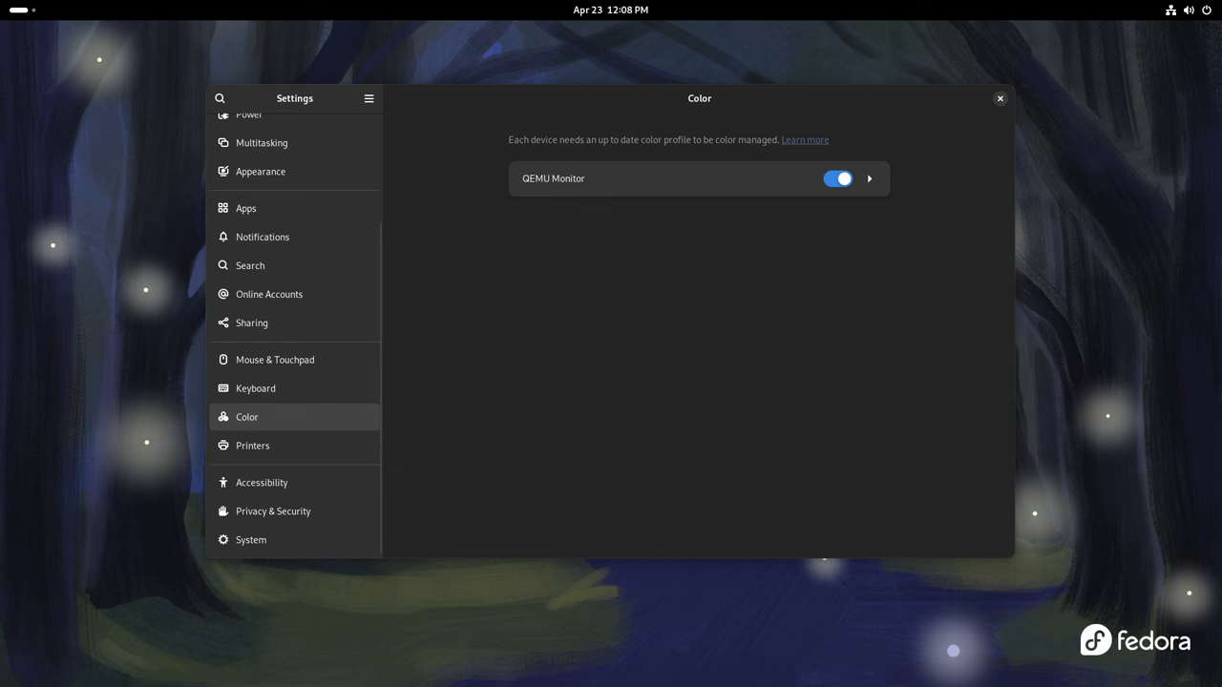
click(869, 179)
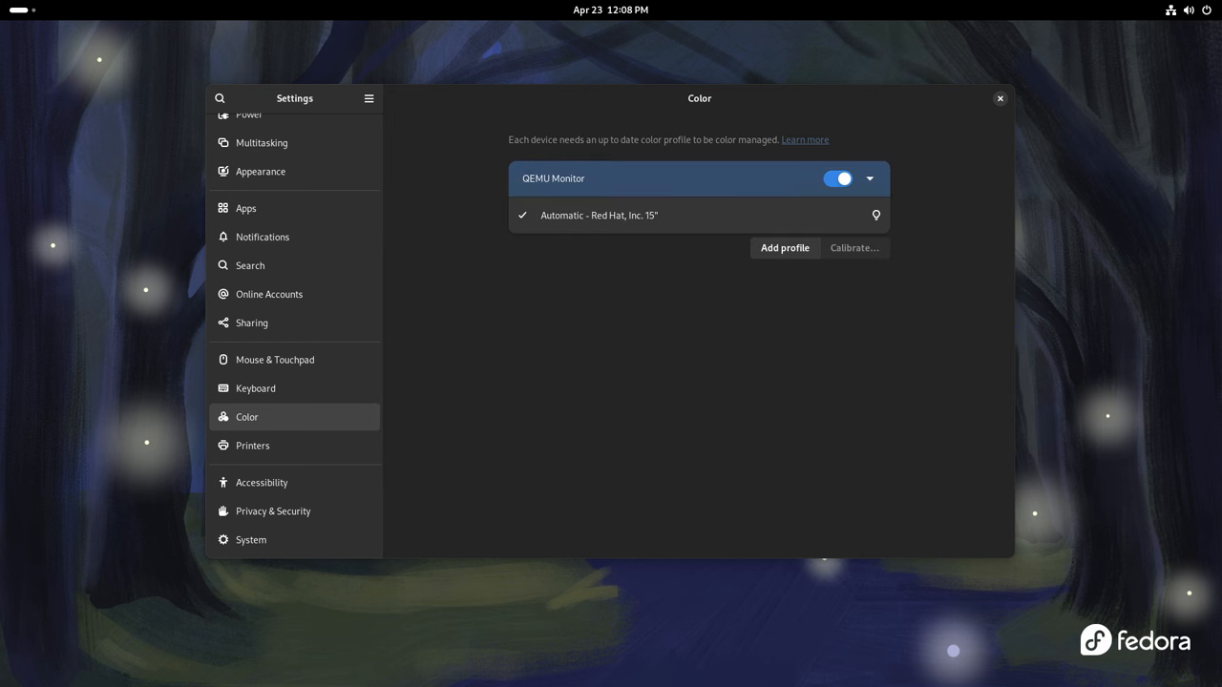
click(784, 248)
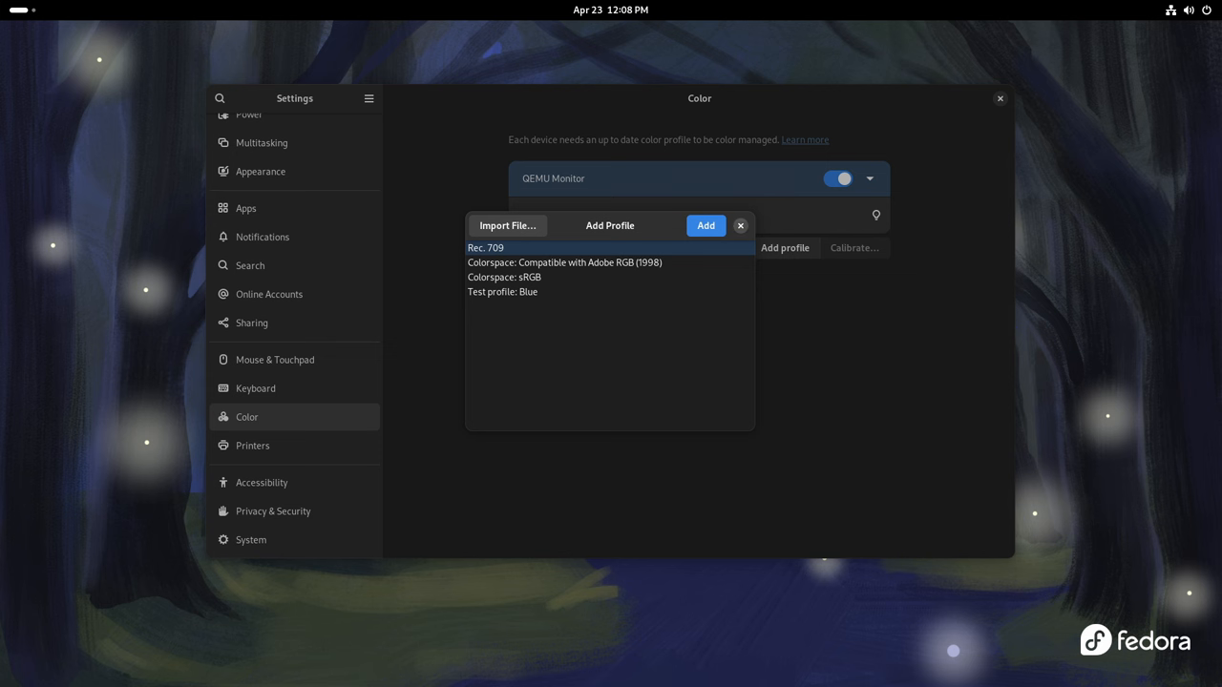
click(275, 360)
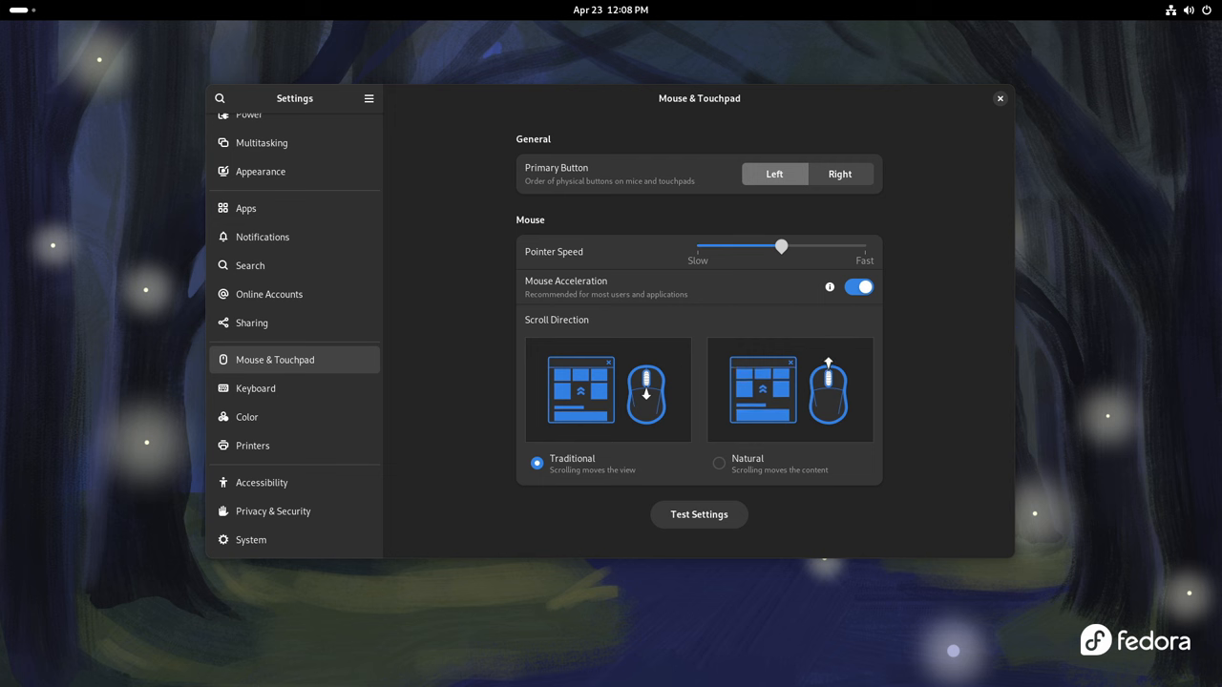
- Browse Printers, Accessibility and System > Remote Desktop, return to System, and close Settings
click(253, 446)
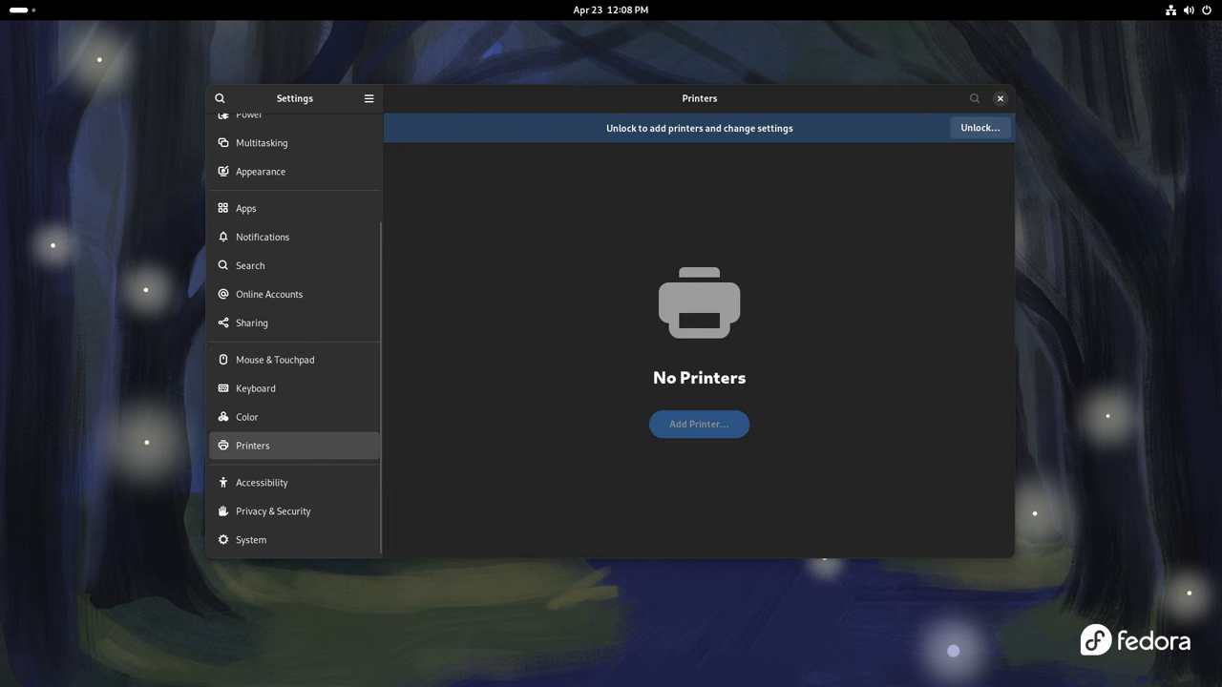
mouse_move(262, 482)
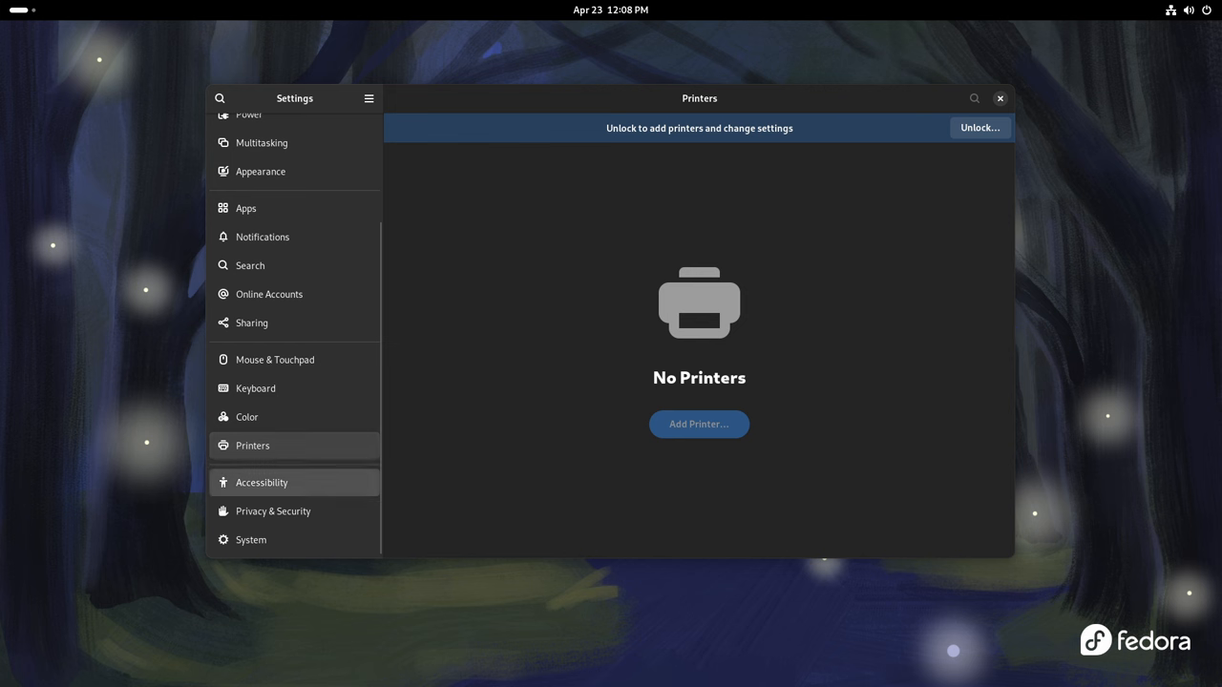
click(262, 482)
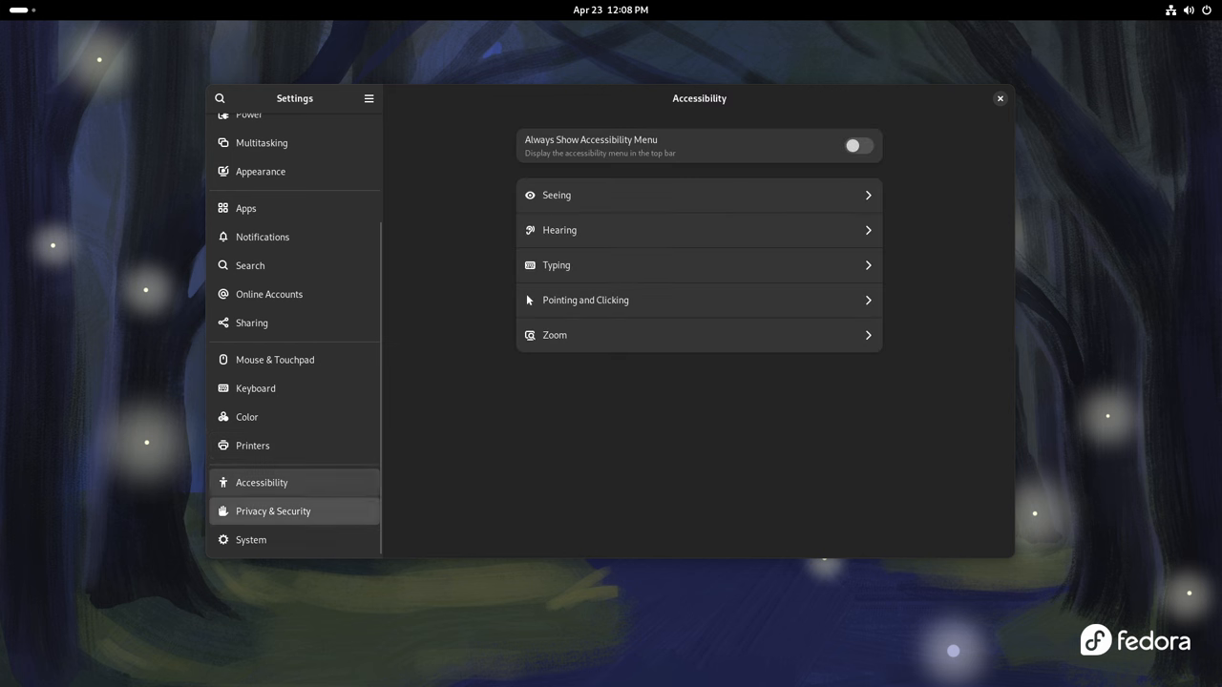
click(251, 539)
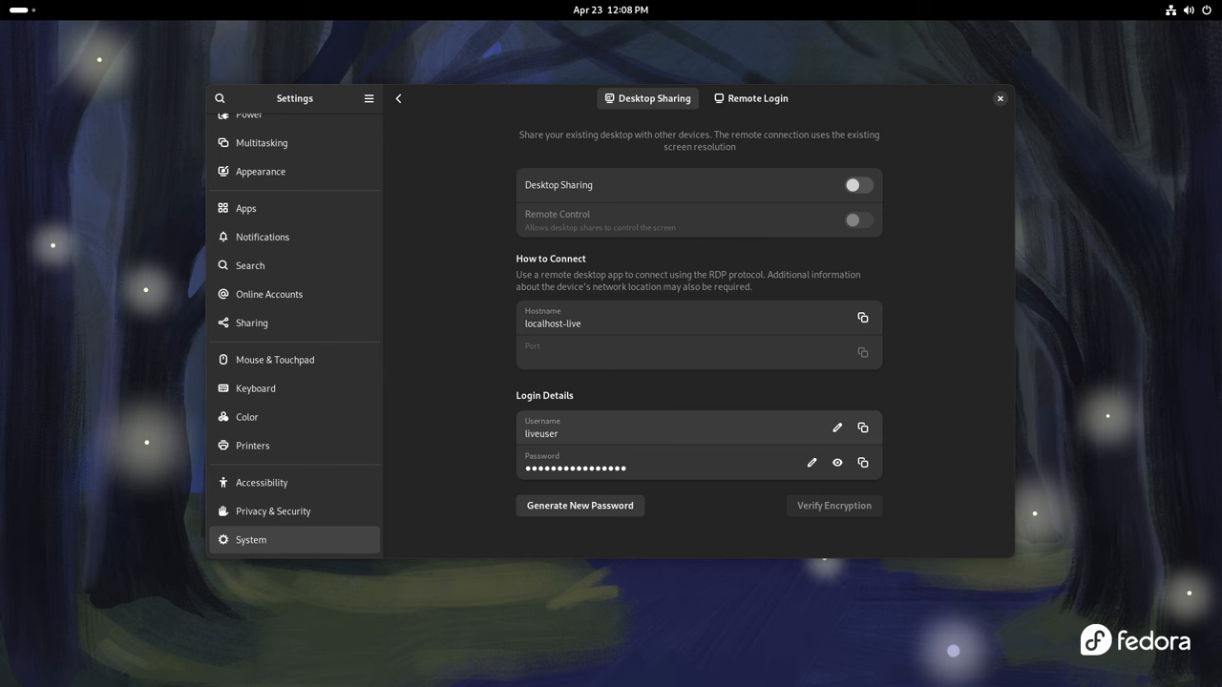
click(398, 99)
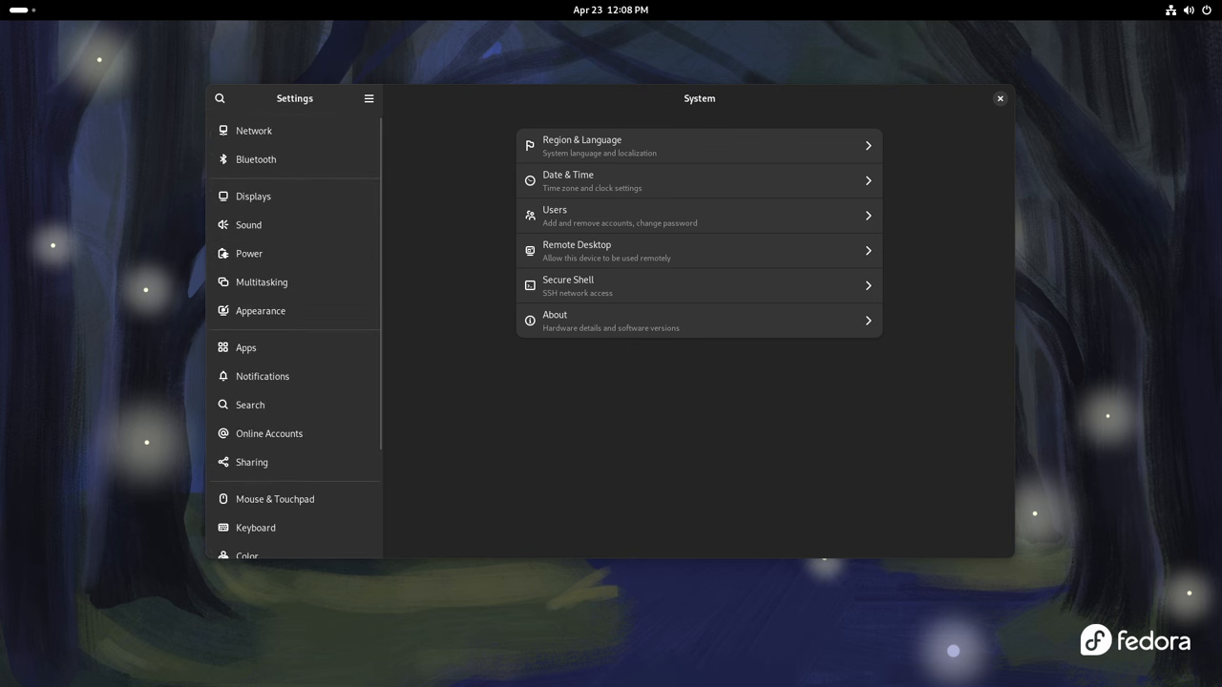
click(611, 9)
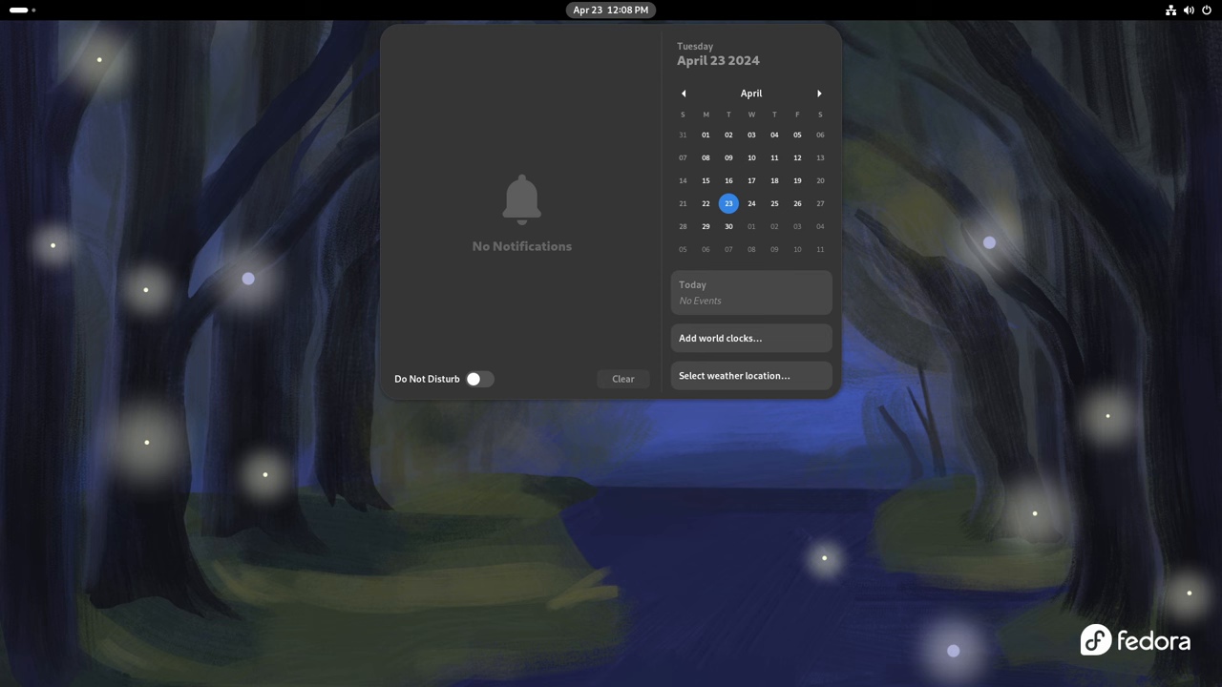
- Toggle Do Not Disturb on and back off, then open Clocks via Add world clocks
click(479, 379)
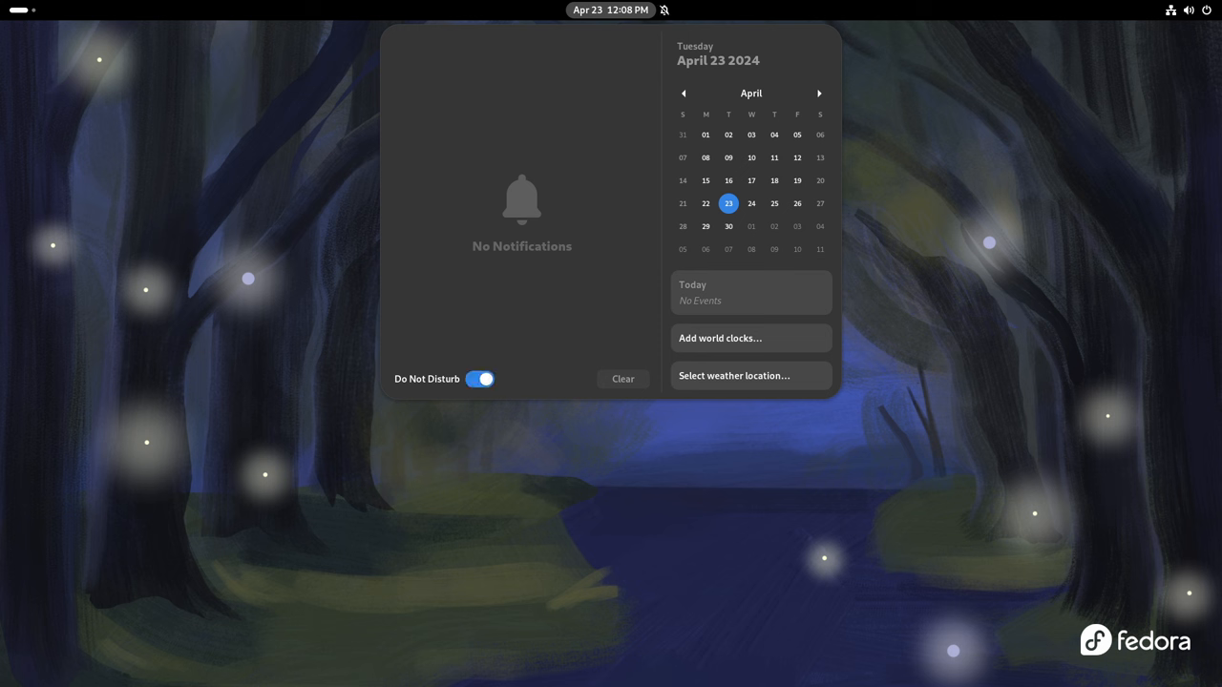
click(480, 379)
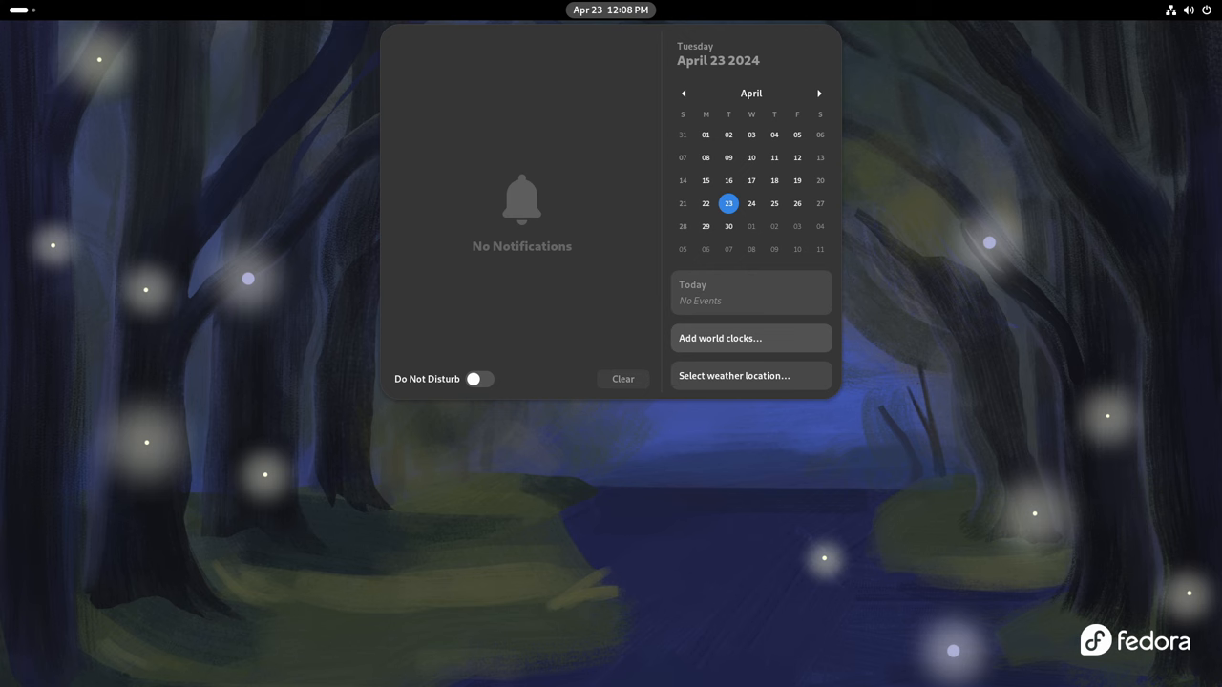
click(750, 338)
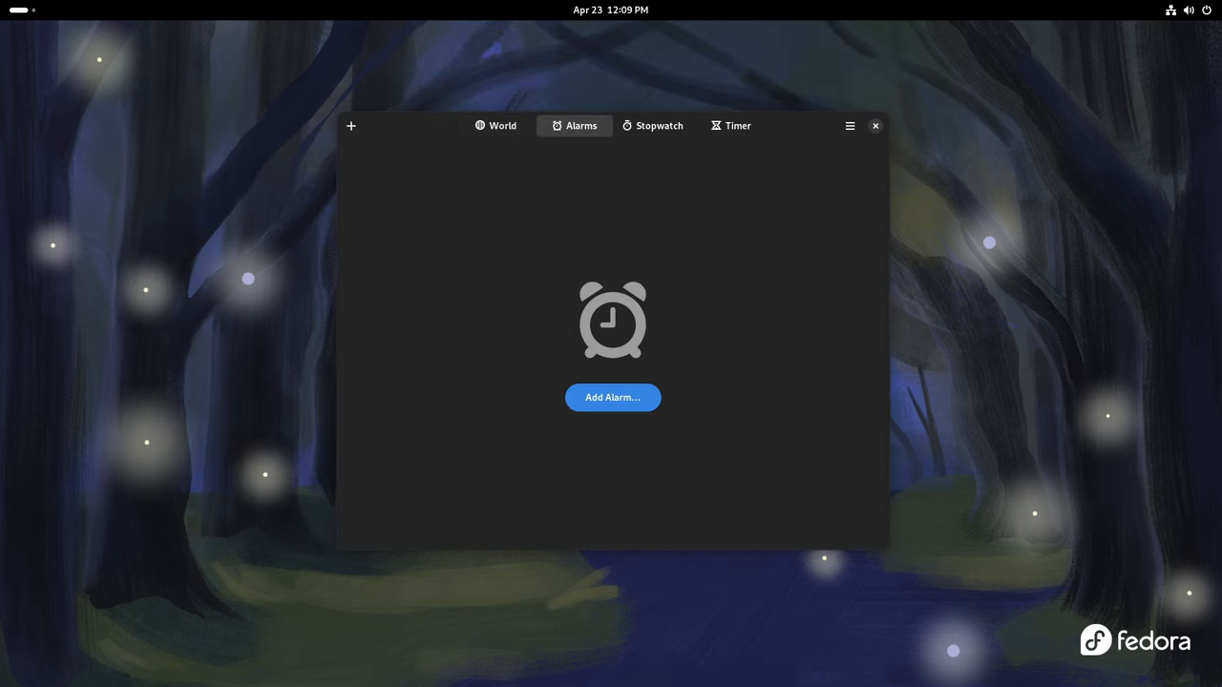
- Cancel a new alarm, browse the Stopwatch, Timer and World tabs, then close Clocks
click(612, 397)
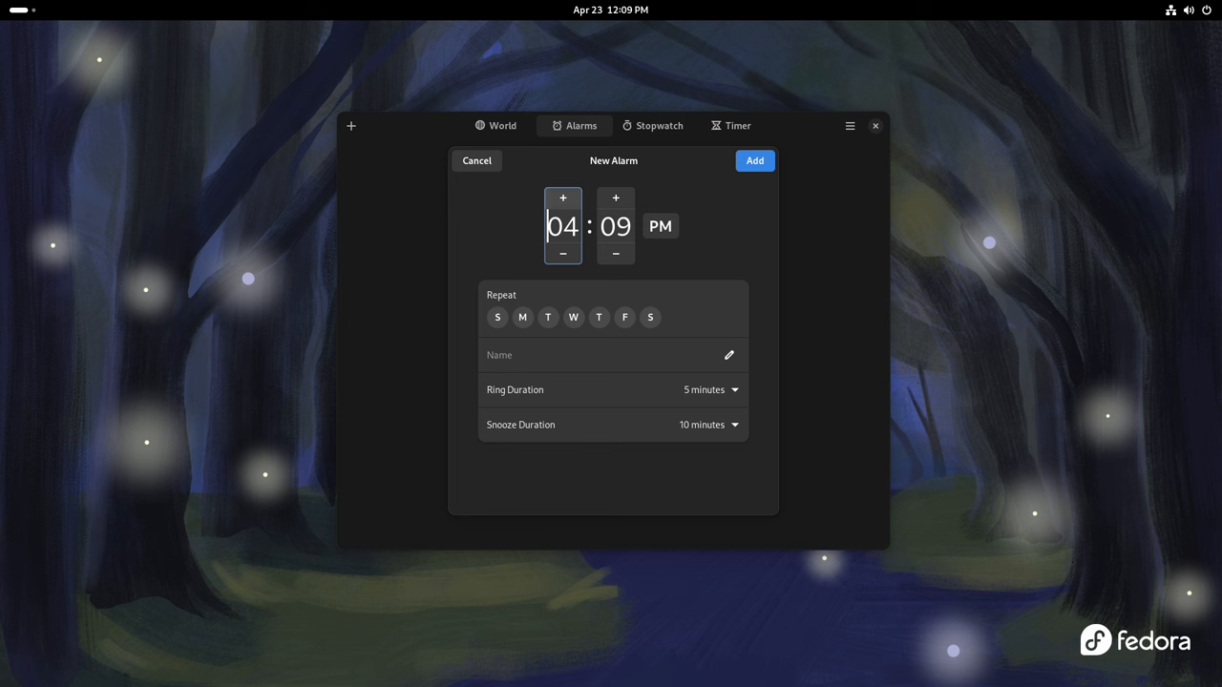
click(476, 160)
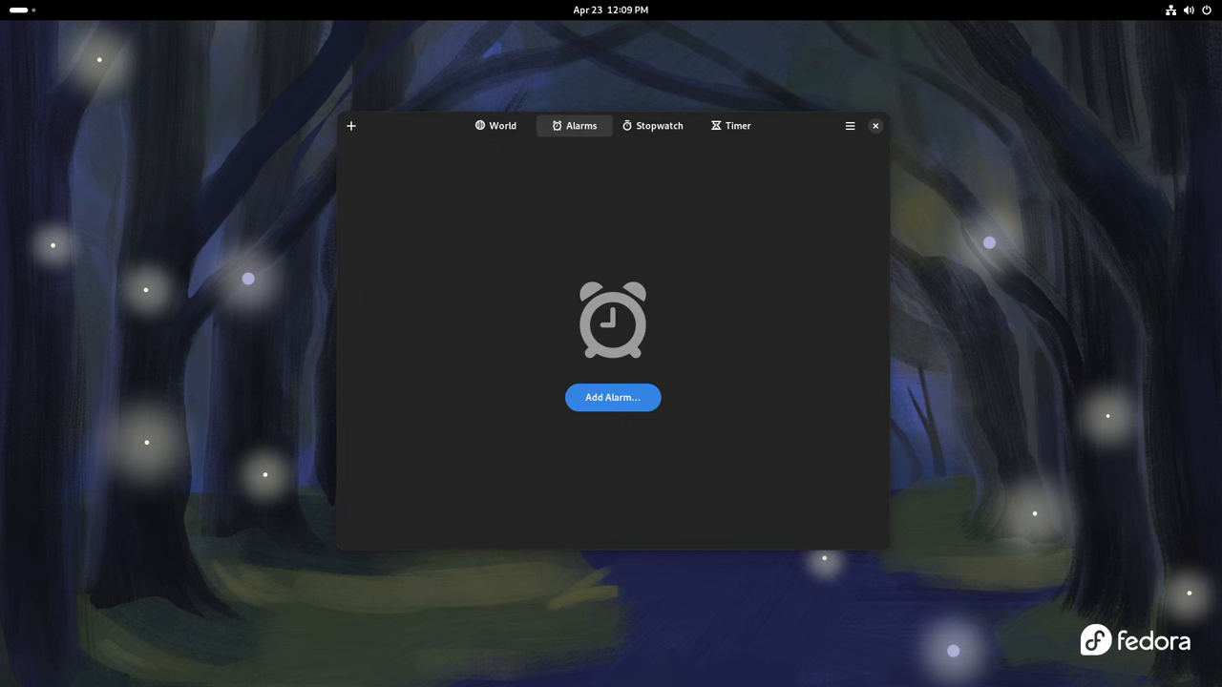
click(653, 125)
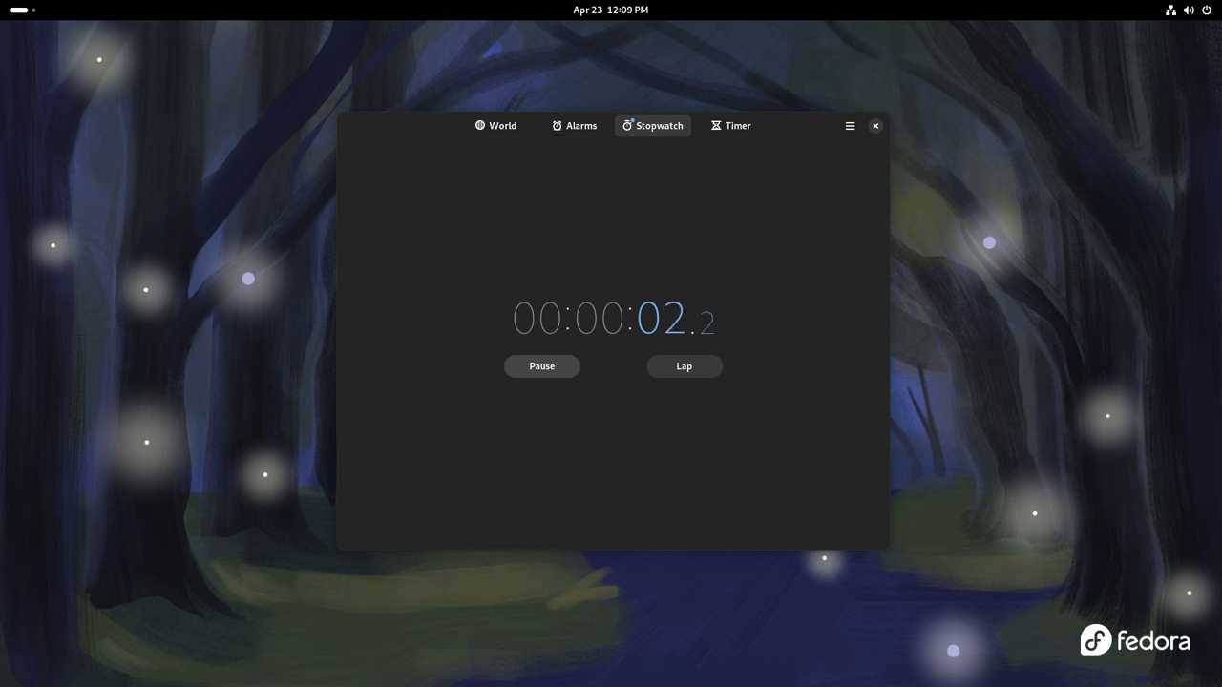
click(730, 125)
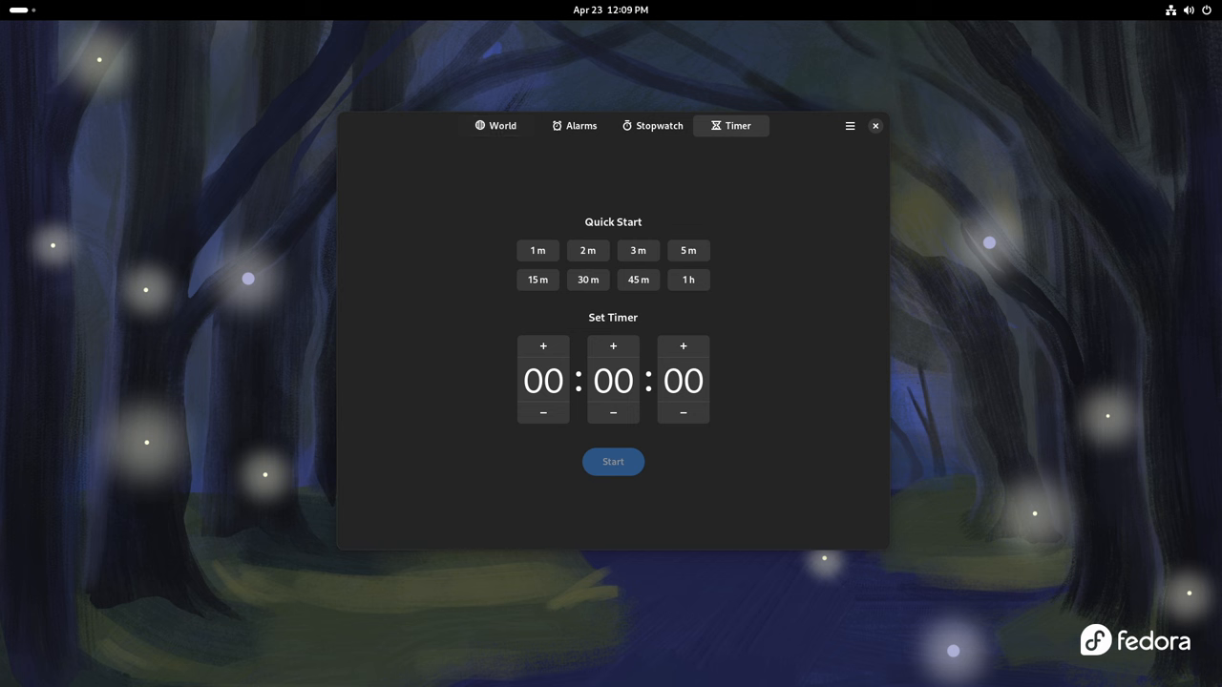
click(495, 125)
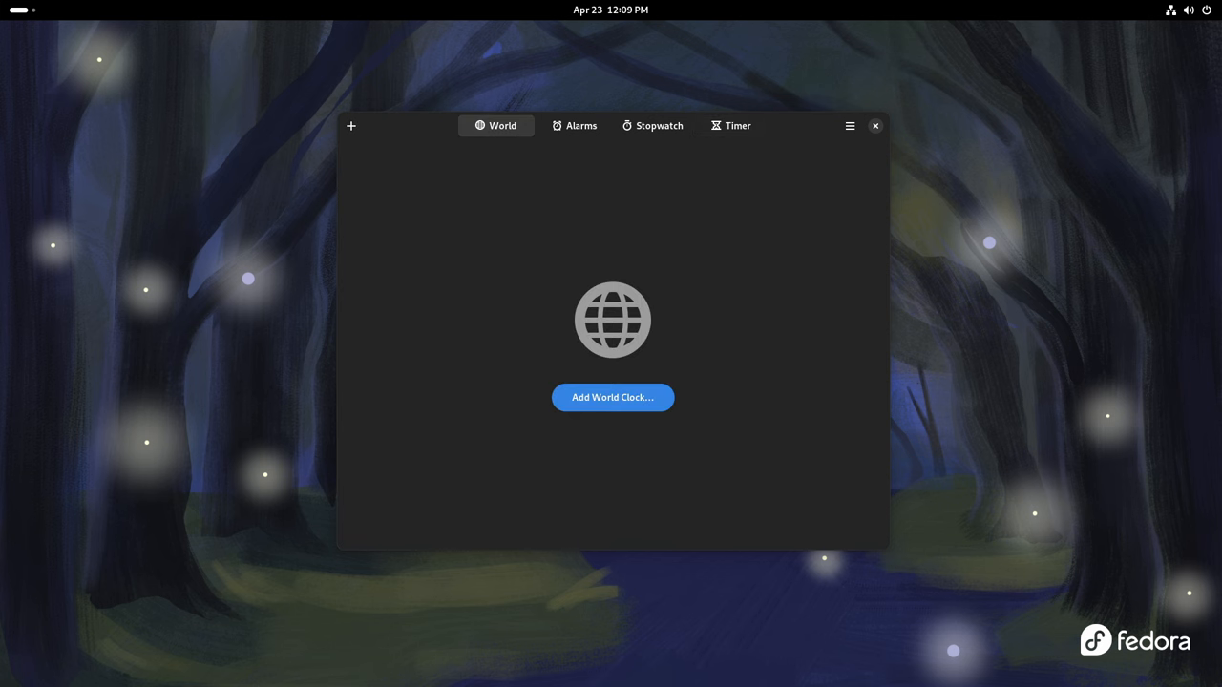
click(874, 125)
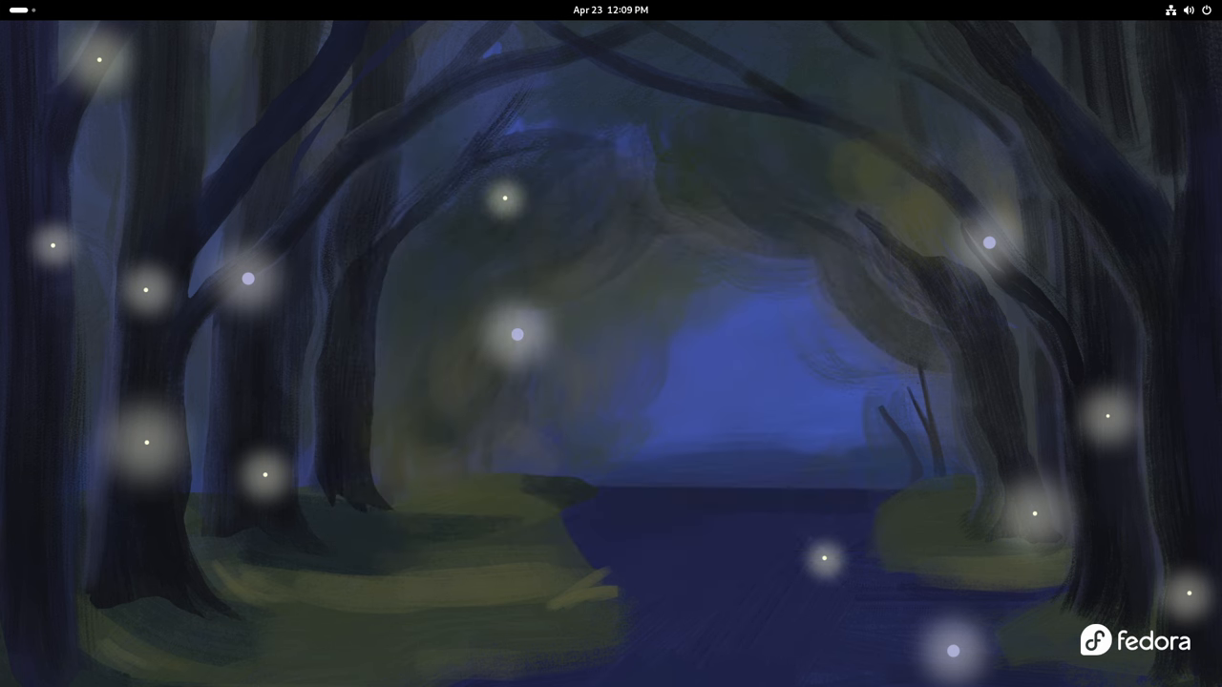